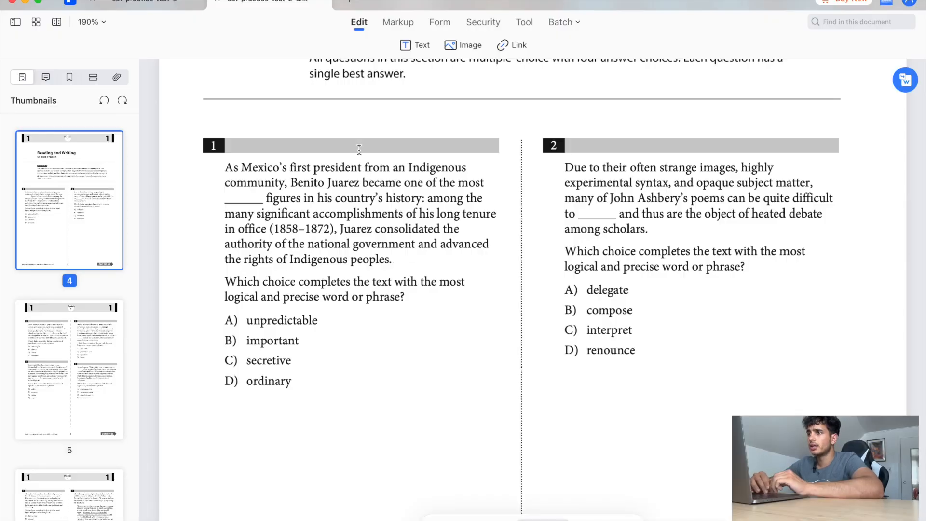
- With the Markup Pencil tool, strike out choice D 'ordinary' and another wrong choice in question 1
{"action": "left_click", "coordinate": [398, 22]}
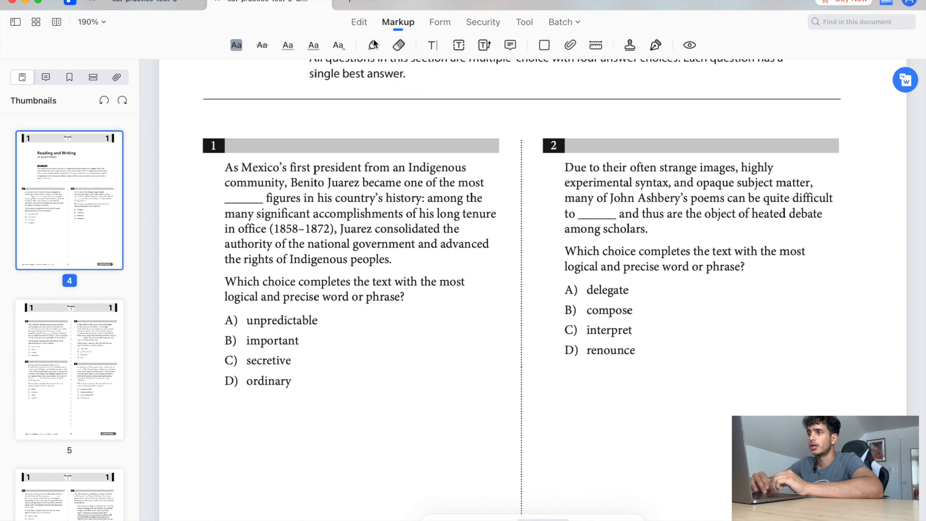
{"action": "left_click", "coordinate": [372, 45]}
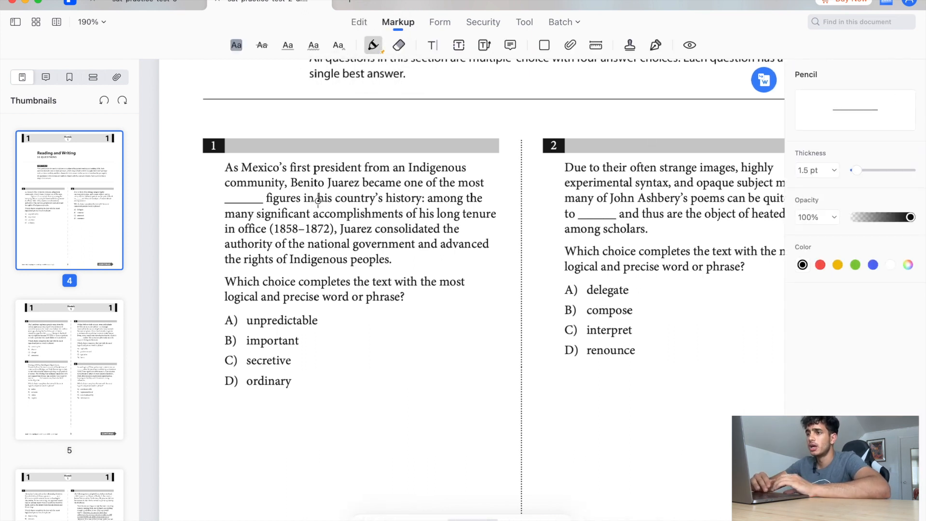
{"action": "mouse_move", "coordinate": [377, 194]}
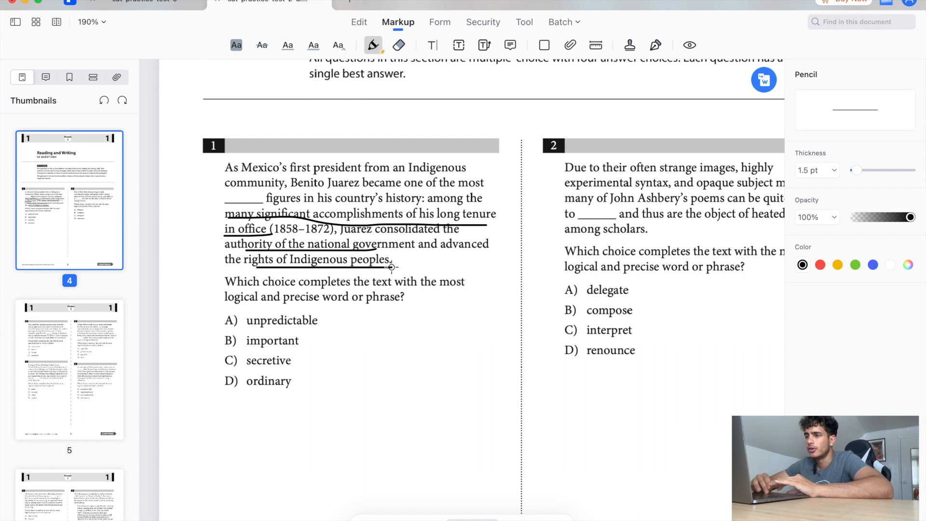
{"action": "left_click_drag", "start_coordinate": [224, 381], "coordinate": [313, 381]}
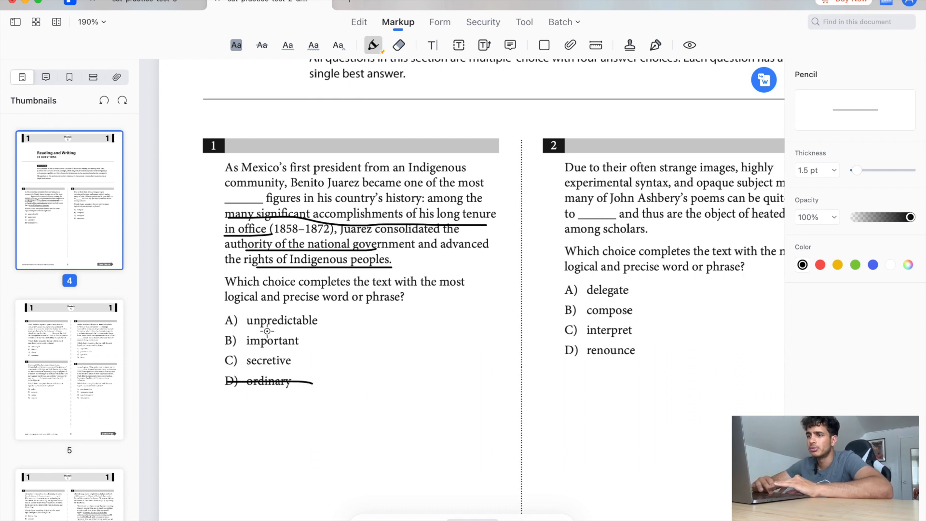
{"action": "left_click_drag", "start_coordinate": [224, 320], "coordinate": [316, 320]}
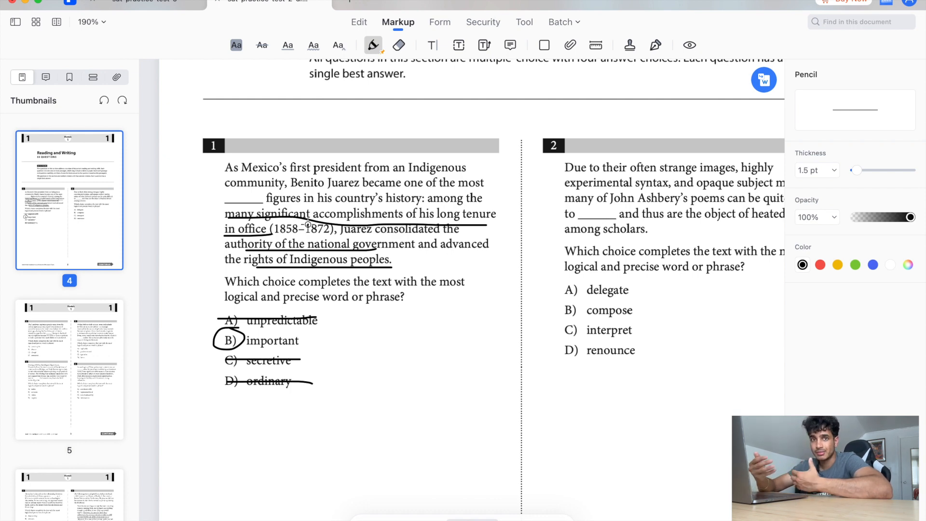
{"action": "mouse_move", "coordinate": [698, 190]}
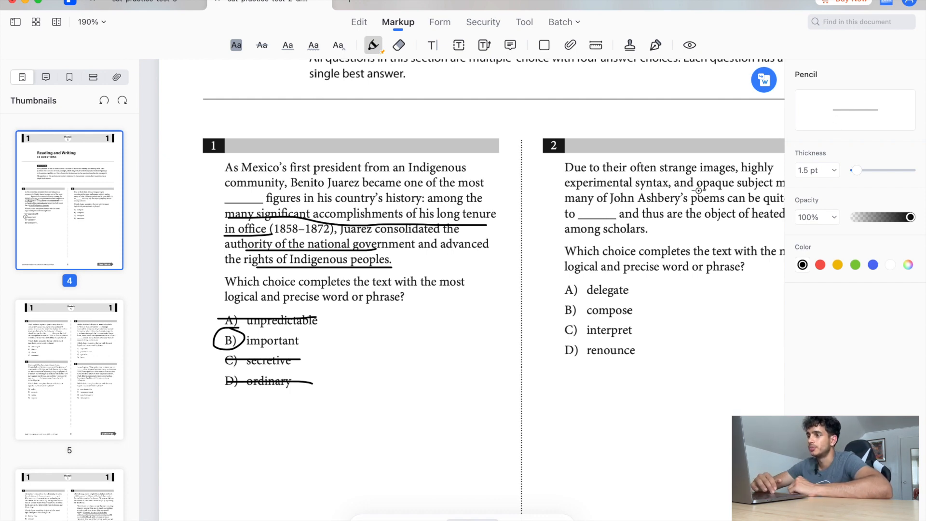
- Underline 'heated debate' and 'among scholars' in question 2, and strike out choice B 'compose'
{"action": "scroll", "scroll_direction": "down", "scroll_amount": 3}
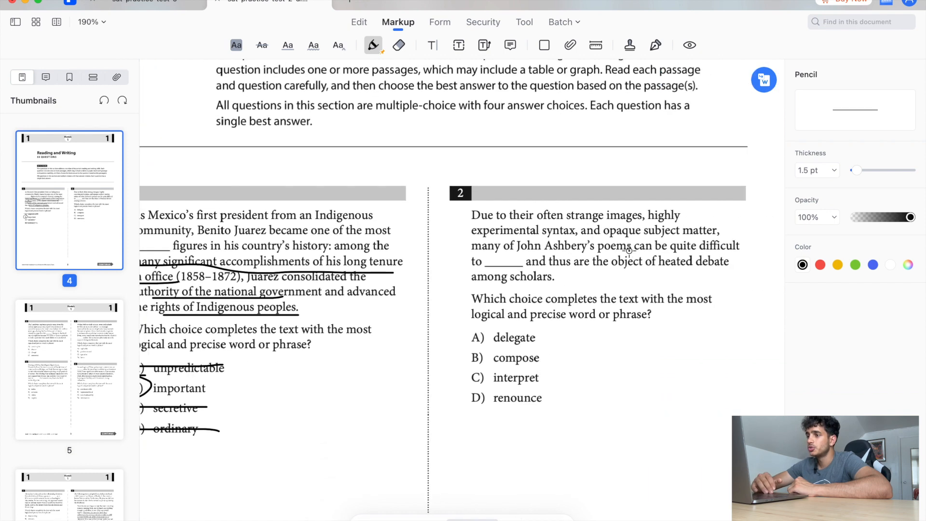
{"action": "scroll", "scroll_direction": "down", "scroll_amount": 3}
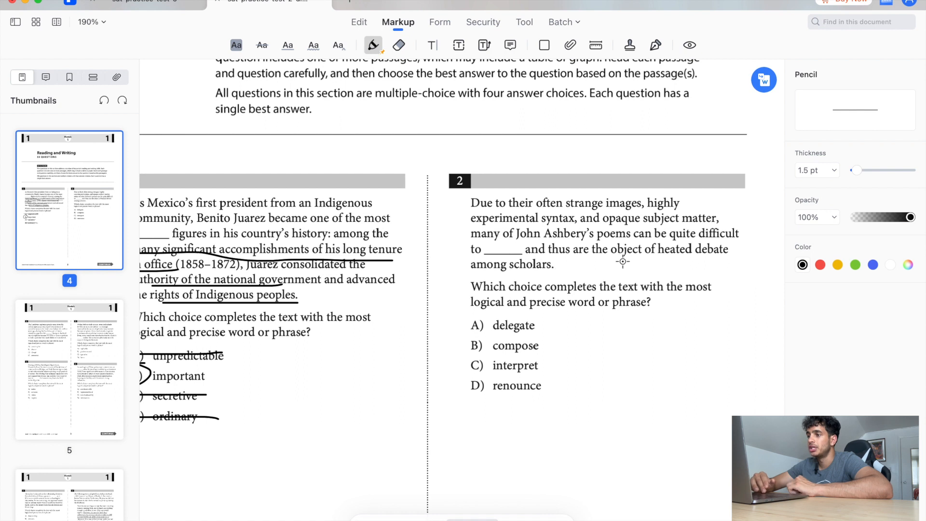
{"action": "left_click_drag", "start_coordinate": [648, 257], "coordinate": [729, 256]}
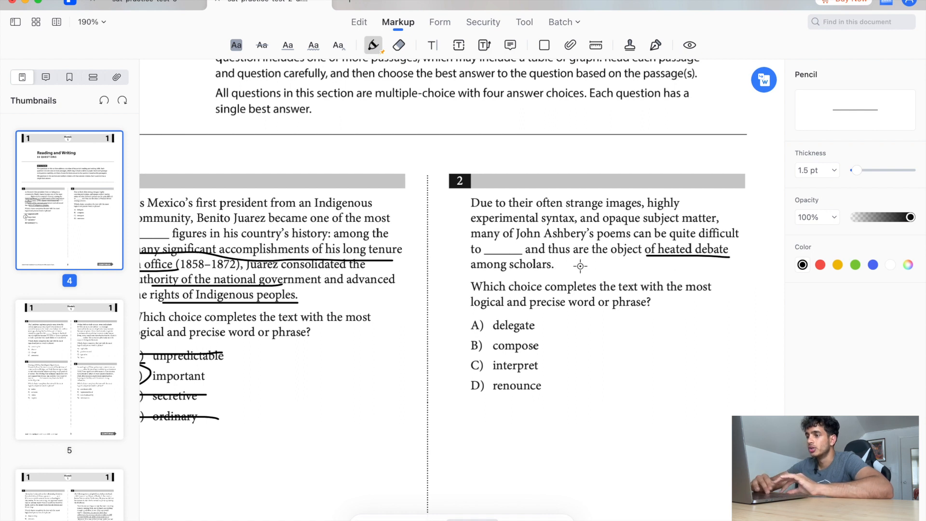
{"action": "left_click_drag", "start_coordinate": [471, 267], "coordinate": [555, 267]}
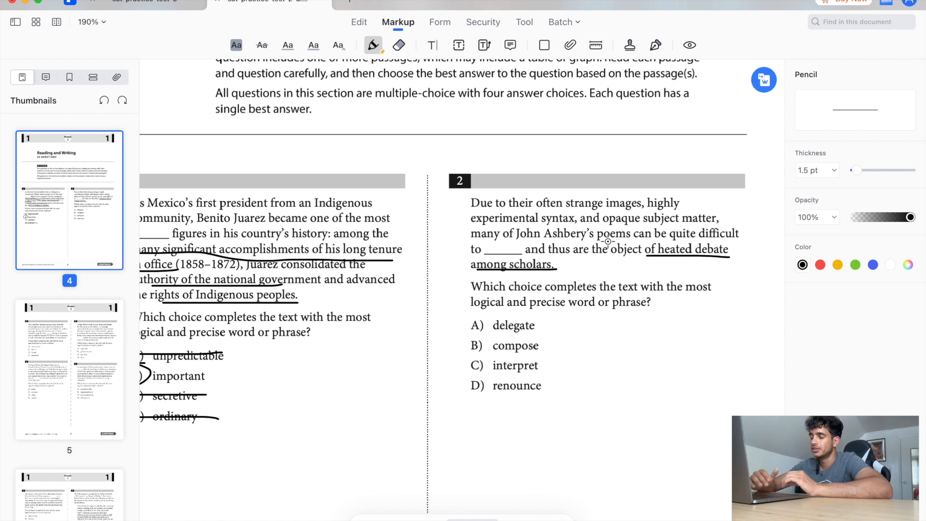
{"action": "mouse_move", "coordinate": [622, 295]}
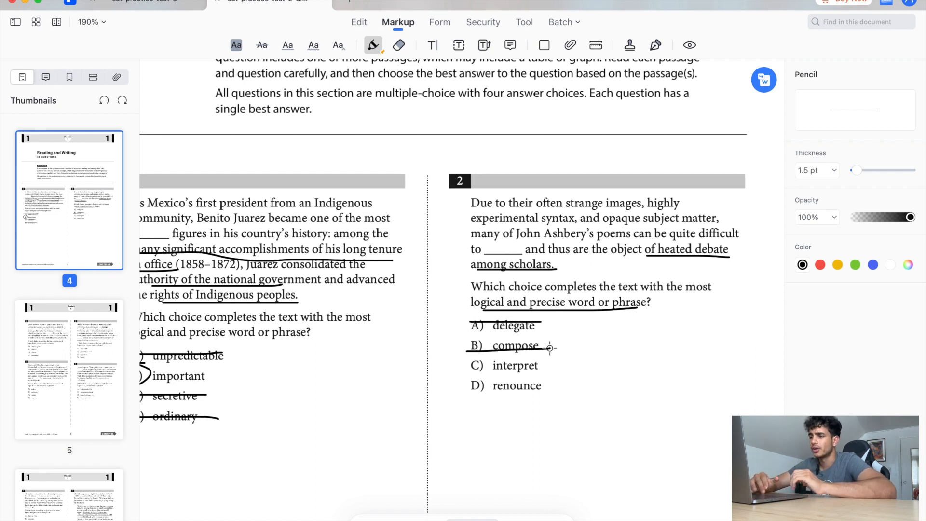
{"action": "left_click_drag", "start_coordinate": [478, 355], "coordinate": [479, 379]}
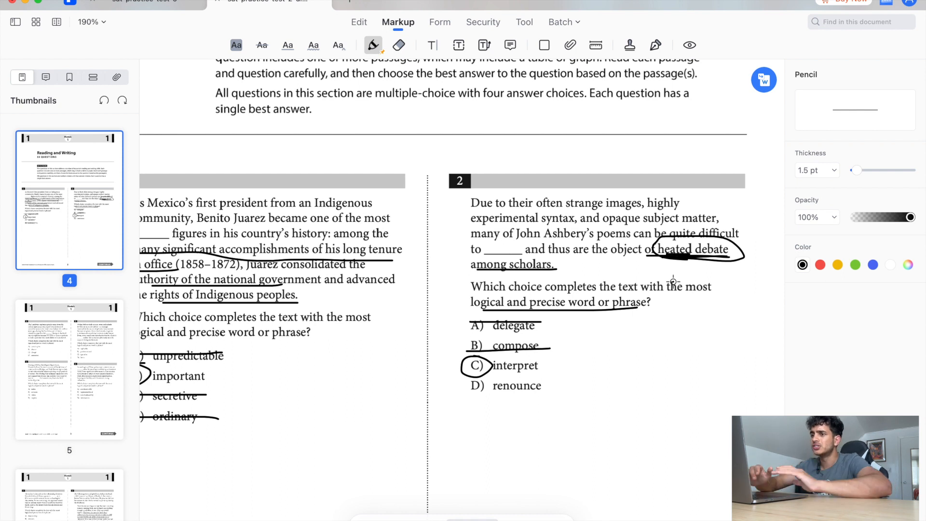
{"action": "mouse_move", "coordinate": [583, 284]}
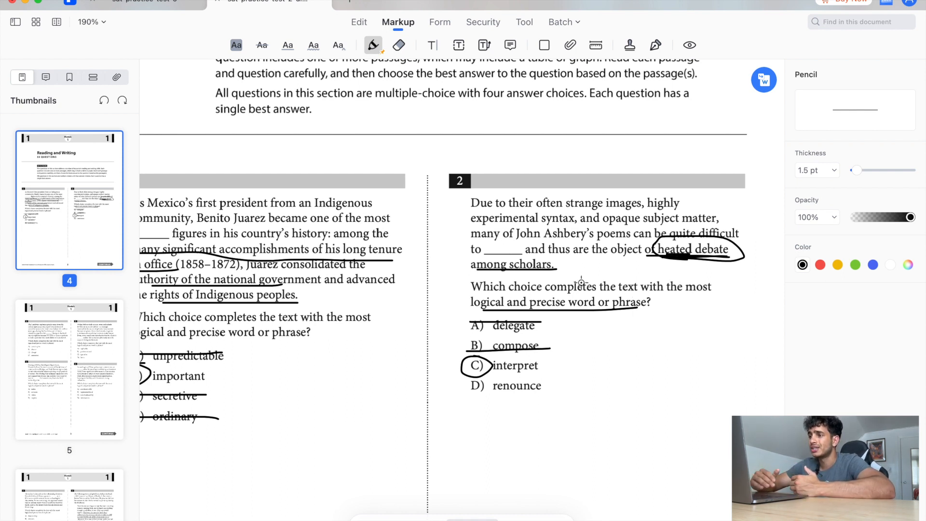
{"action": "mouse_move", "coordinate": [582, 223]}
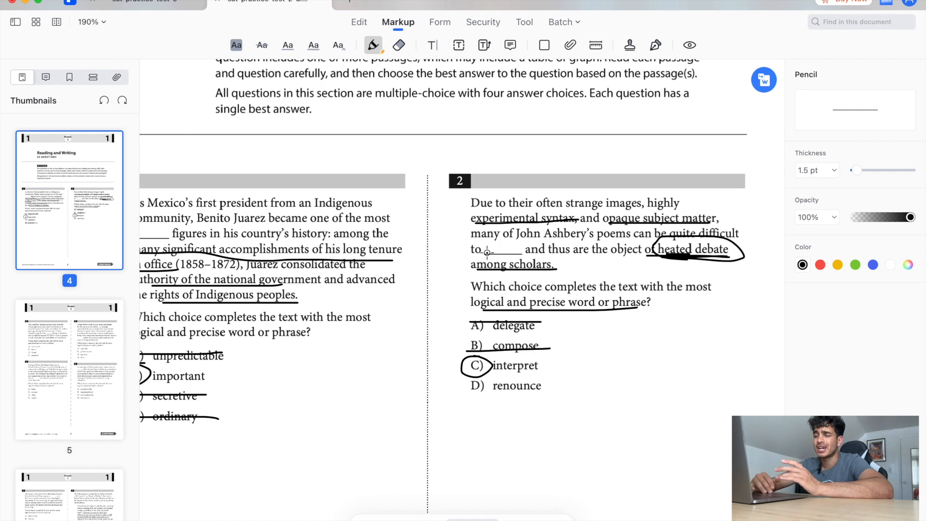
- Underline 'a shift in many organisms' and another key phrase in question 3
{"action": "scroll", "scroll_direction": "down", "scroll_amount": 3}
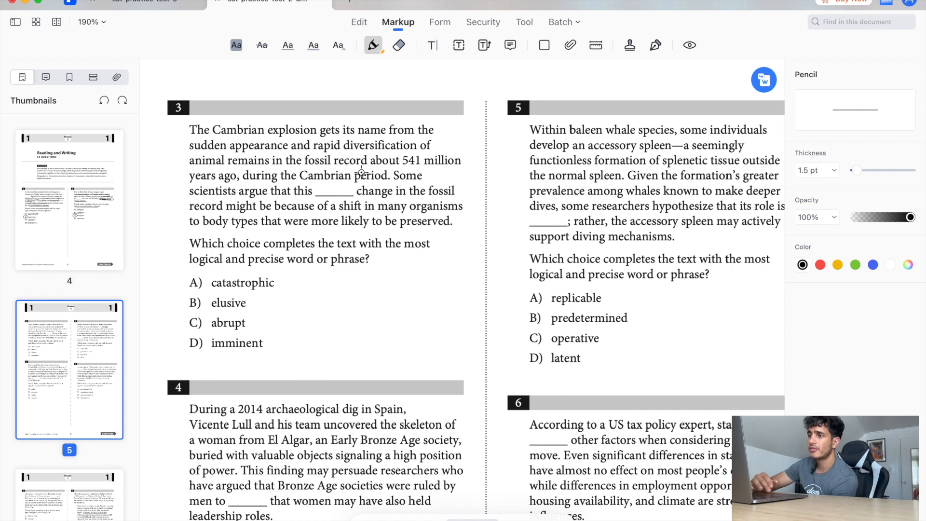
{"action": "mouse_move", "coordinate": [366, 171]}
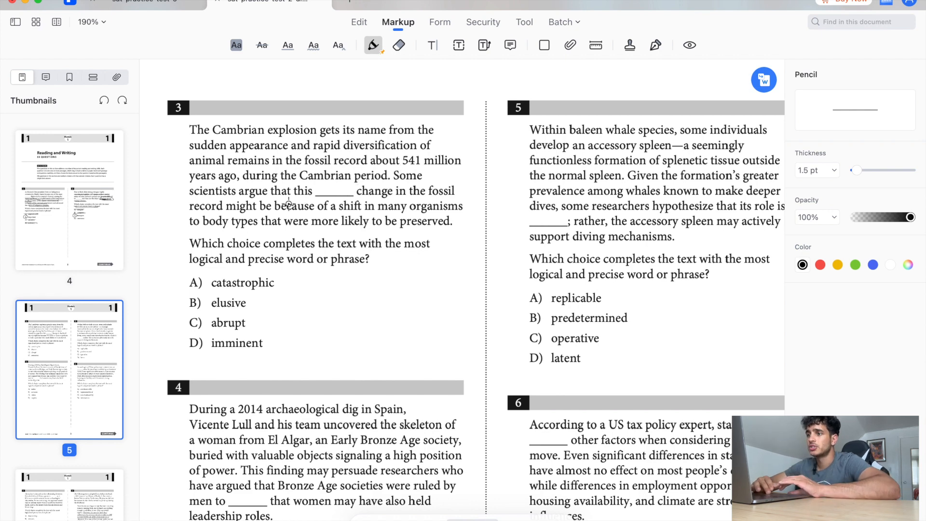
{"action": "mouse_move", "coordinate": [417, 198]}
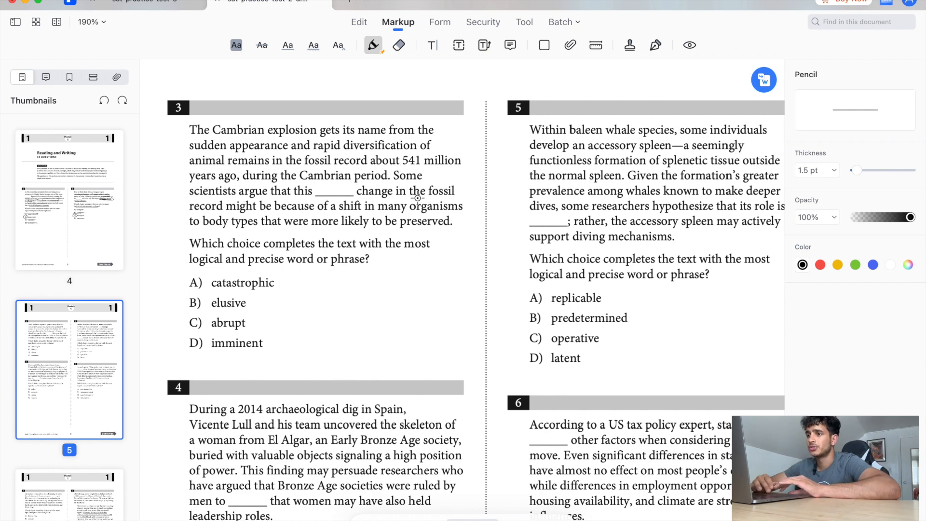
{"action": "left_click_drag", "start_coordinate": [355, 200], "coordinate": [384, 216]}
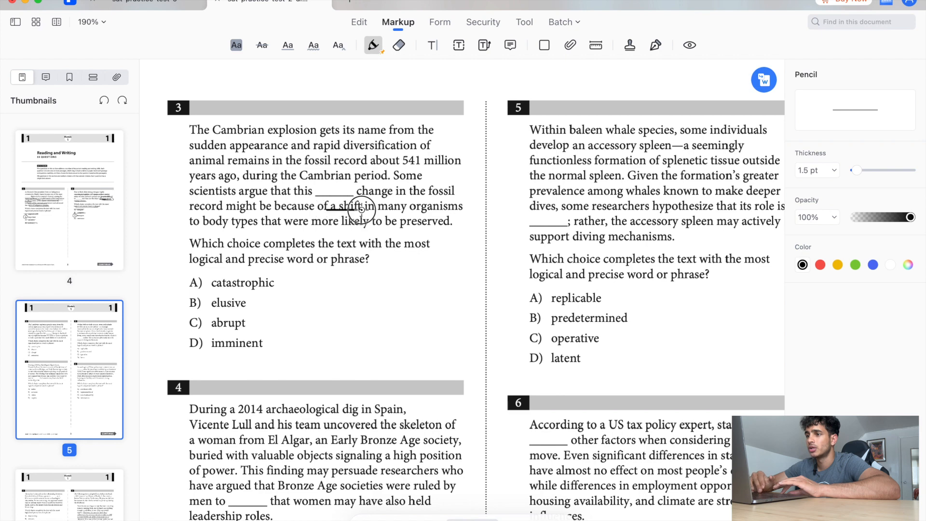
{"action": "left_click_drag", "start_coordinate": [322, 206], "coordinate": [366, 224]}
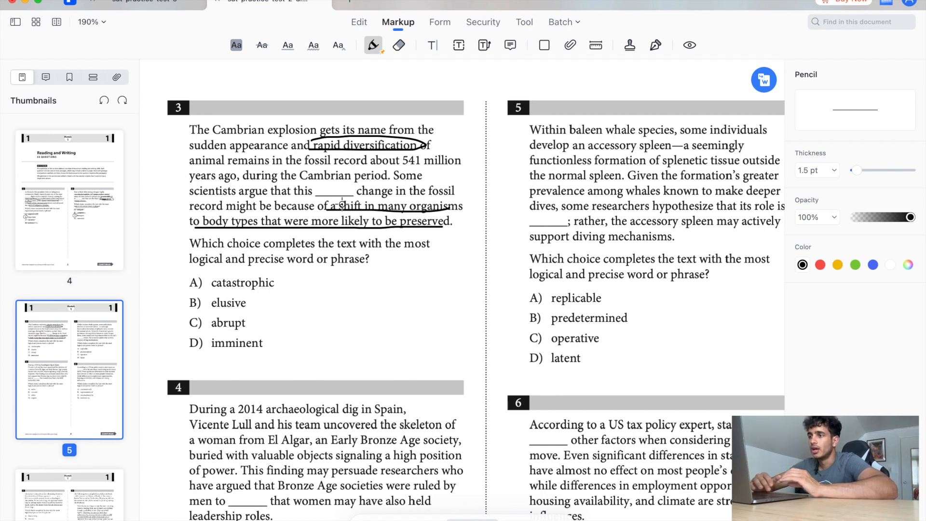
{"action": "mouse_move", "coordinate": [267, 266]}
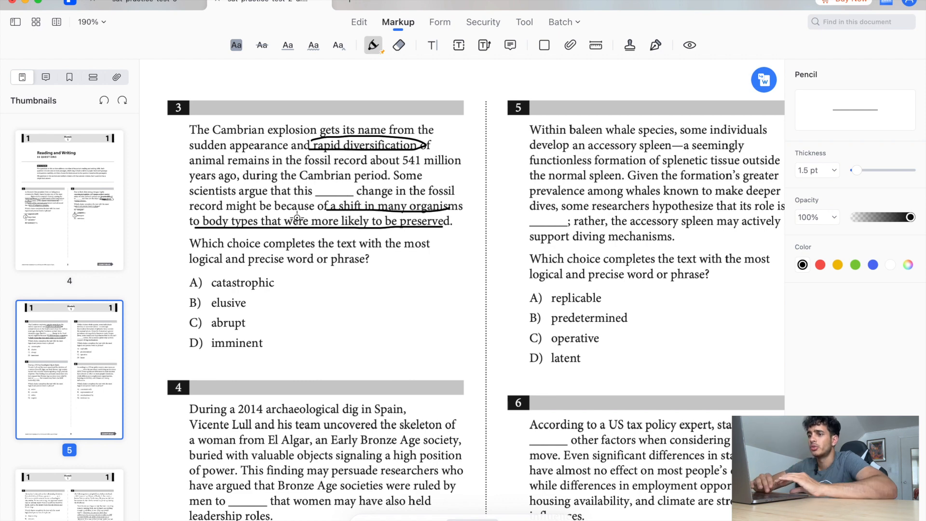
- Strike out A 'catastrophic' and B 'elusive', and circle C 'abrupt'
{"action": "left_click_drag", "start_coordinate": [190, 282], "coordinate": [278, 282]}
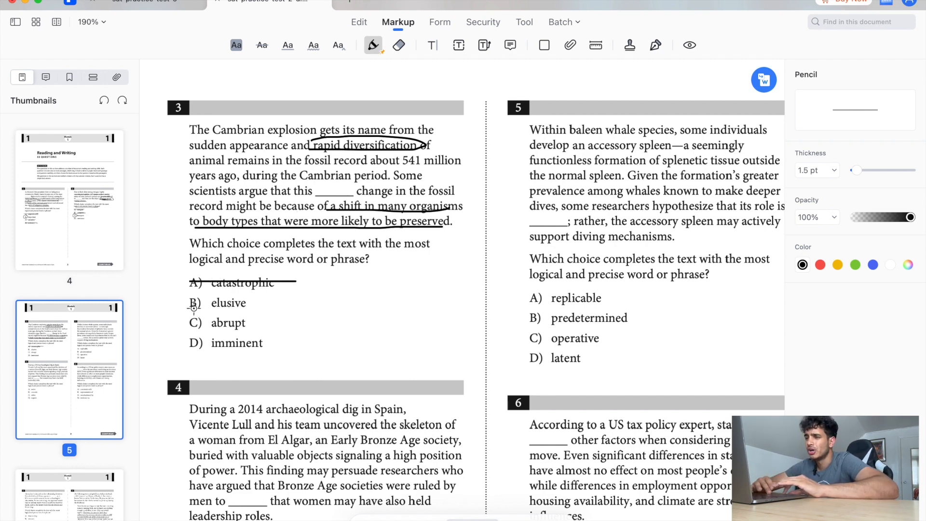
{"action": "left_click_drag", "start_coordinate": [190, 303], "coordinate": [248, 304]}
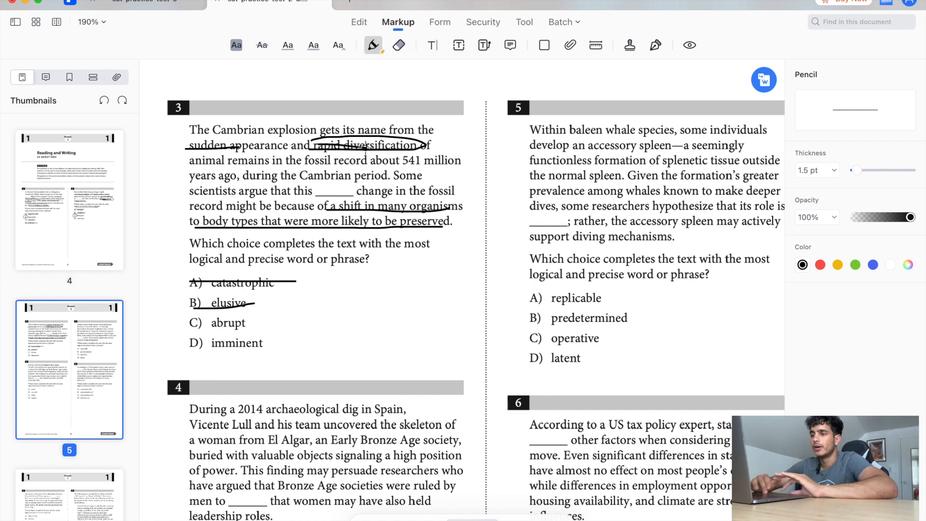
{"action": "left_click_drag", "start_coordinate": [189, 313], "coordinate": [242, 334]}
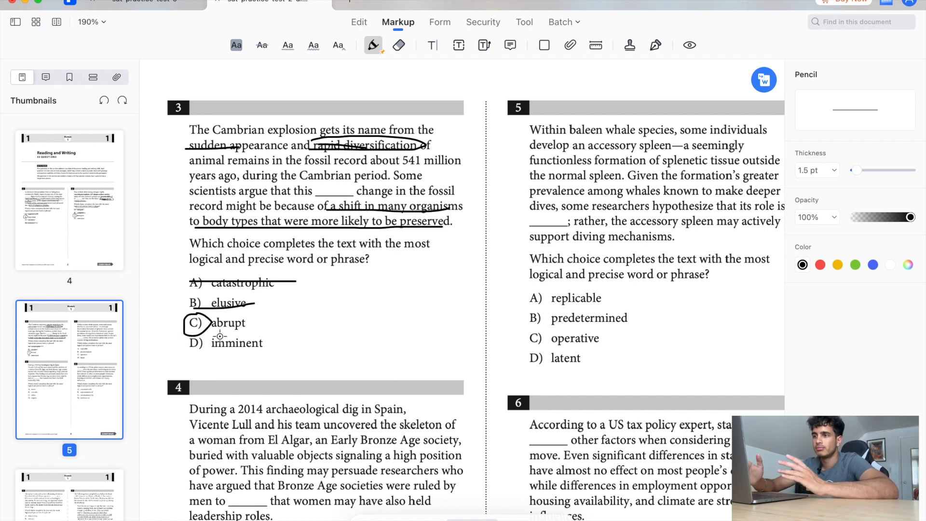
- Underline 'valuable objects', mark the passage, and handwrite 'things' above question 4
{"action": "scroll", "scroll_direction": "down", "scroll_amount": 3}
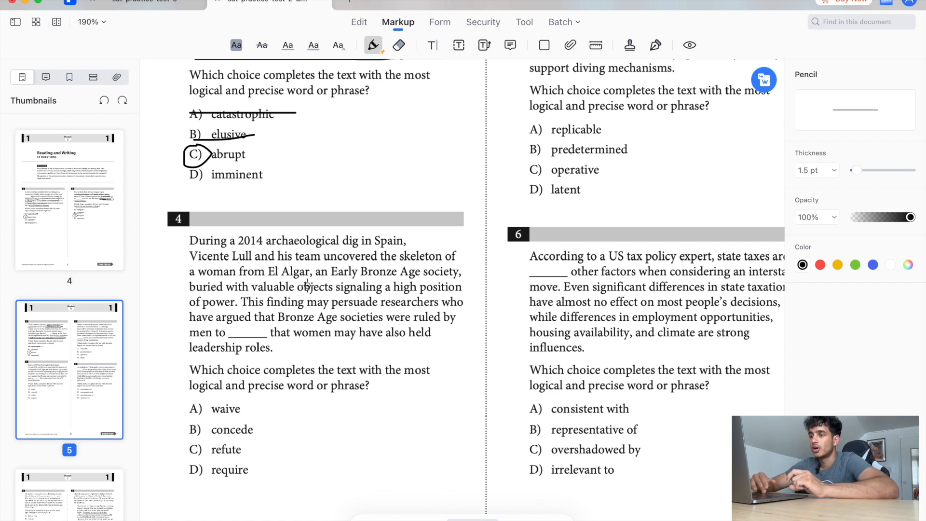
{"action": "mouse_move", "coordinate": [344, 314]}
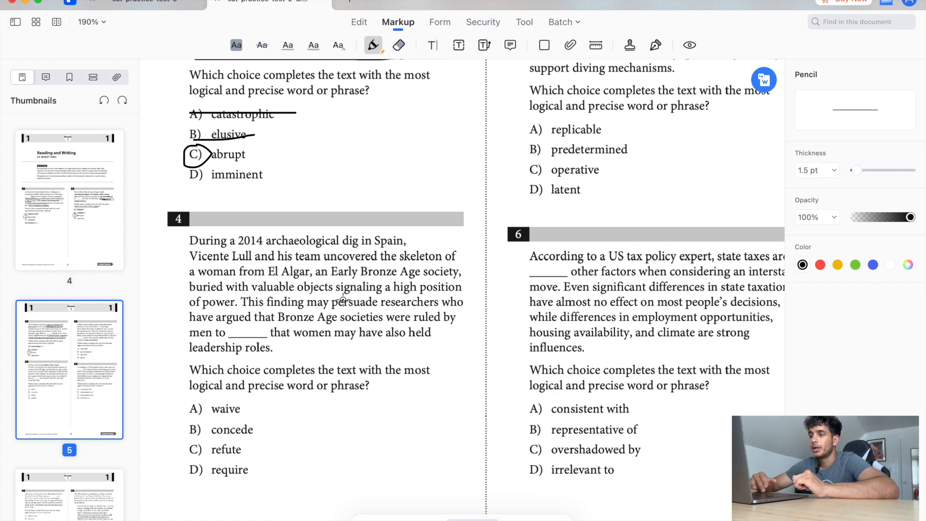
{"action": "mouse_move", "coordinate": [353, 293]}
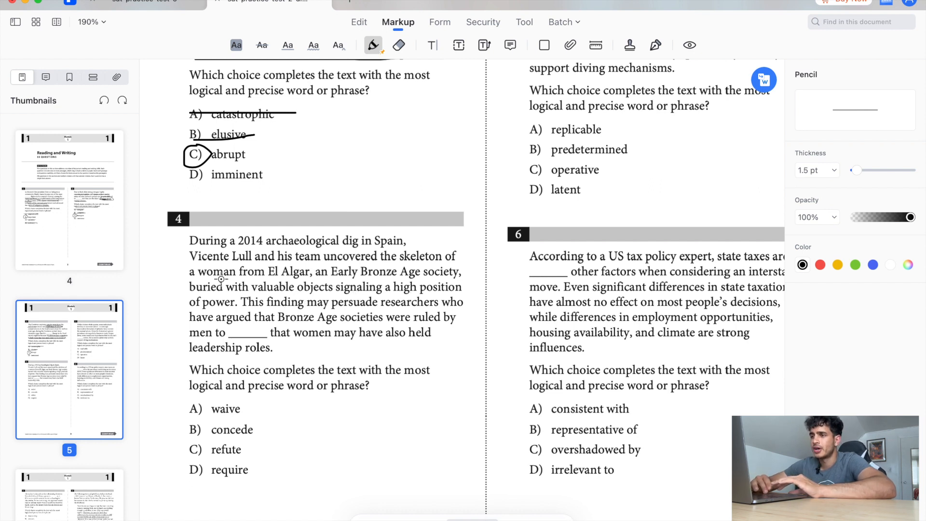
{"action": "left_click_drag", "start_coordinate": [251, 294], "coordinate": [334, 294]}
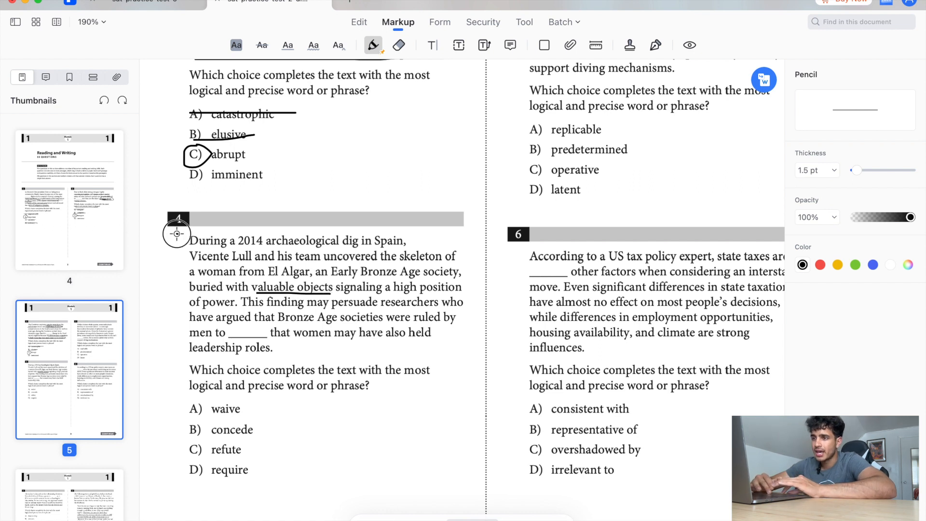
{"action": "left_click_drag", "start_coordinate": [177, 237], "coordinate": [183, 307]}
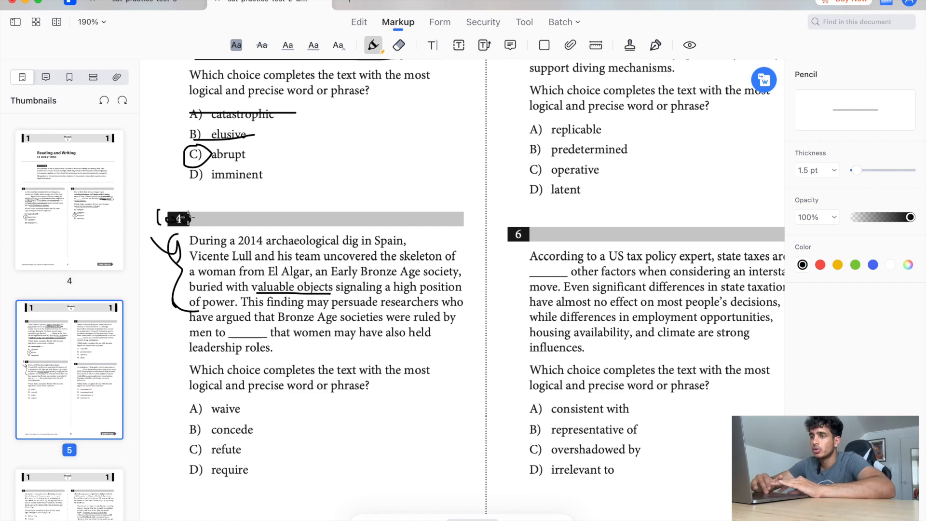
{"action": "left_click_drag", "start_coordinate": [213, 213], "coordinate": [248, 209]}
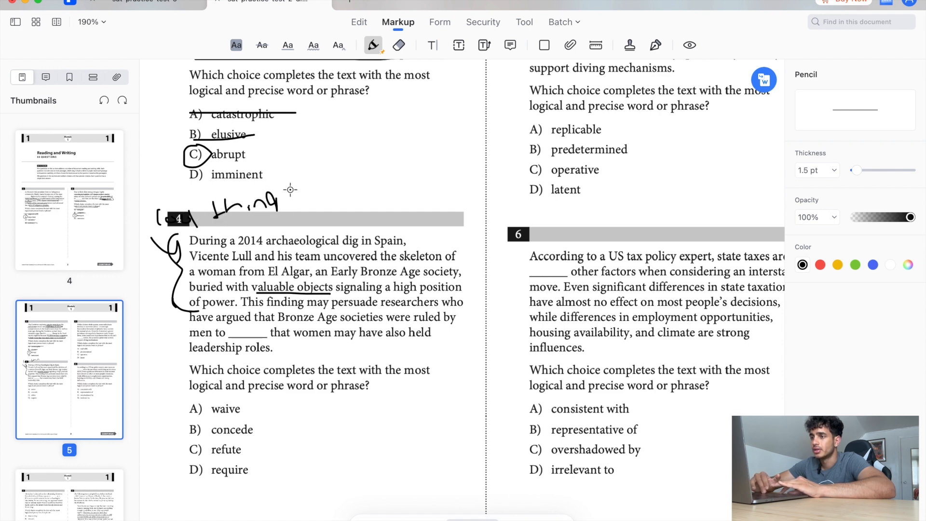
{"action": "left_click_drag", "start_coordinate": [272, 195], "coordinate": [290, 203]}
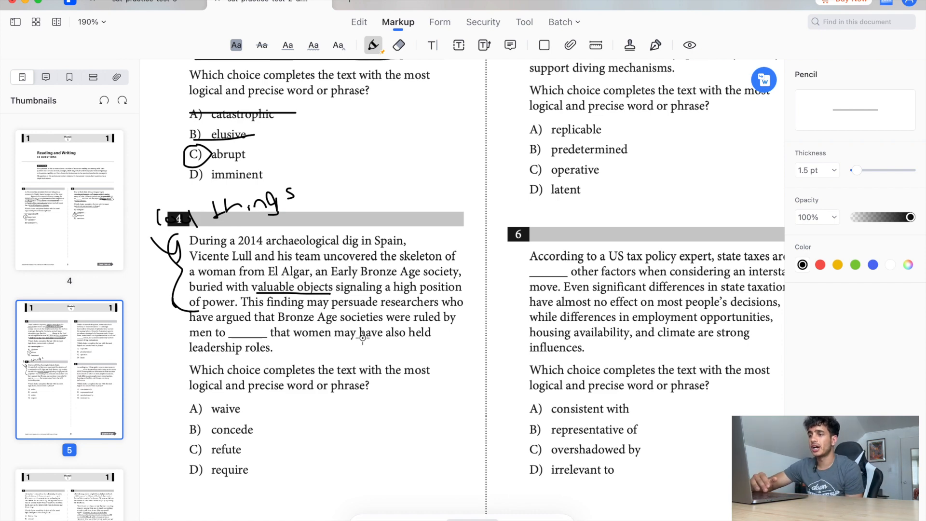
{"action": "mouse_move", "coordinate": [360, 347]}
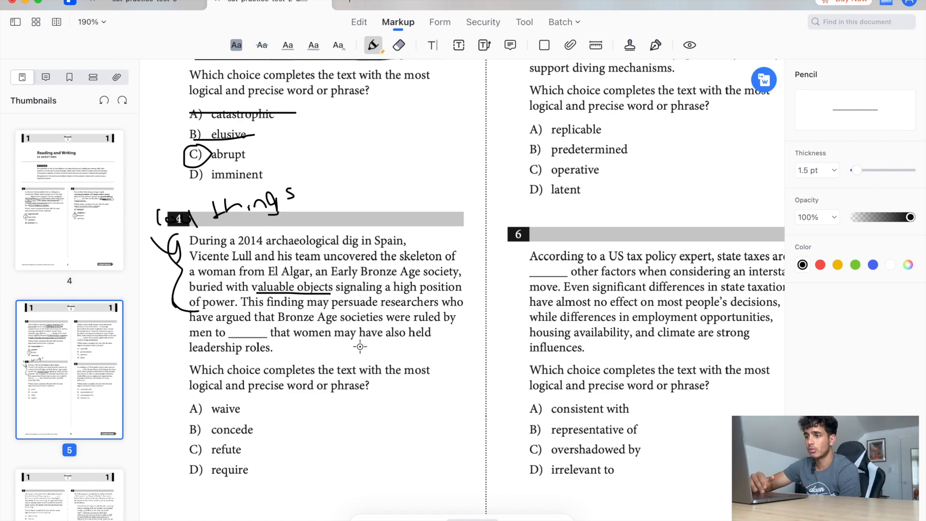
{"action": "mouse_move", "coordinate": [340, 394]}
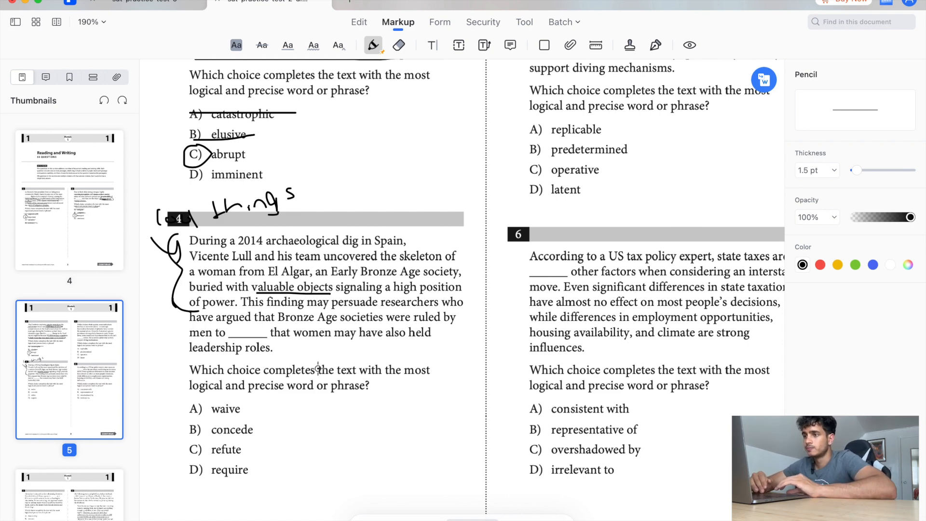
{"action": "mouse_move", "coordinate": [355, 347]}
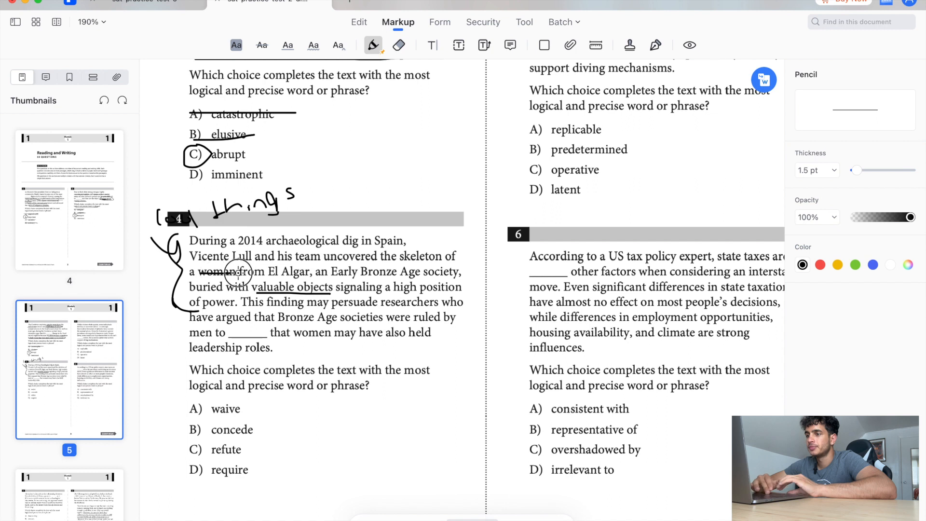
- Strike through 'woman from El', cross out 'refute' and 'require', and circle B 'concede'
{"action": "left_click_drag", "start_coordinate": [383, 294], "coordinate": [461, 294]}
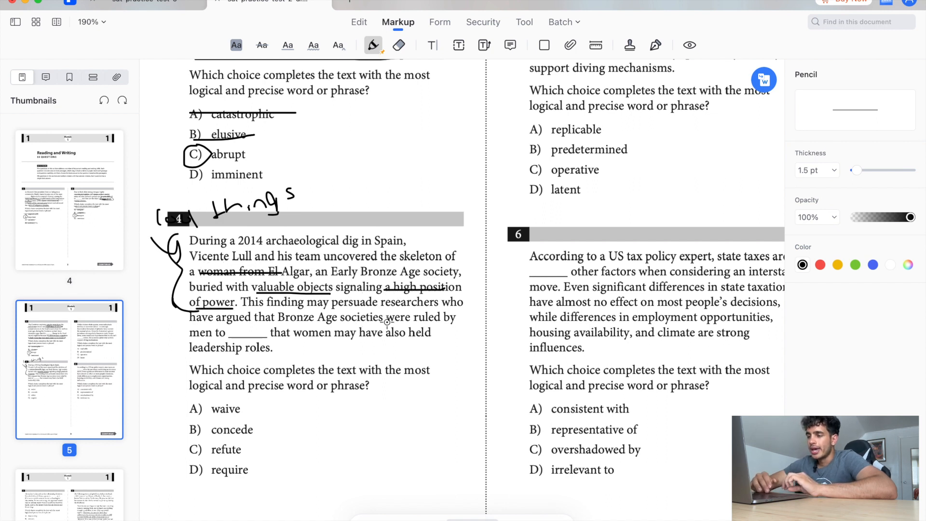
{"action": "mouse_move", "coordinate": [279, 351]}
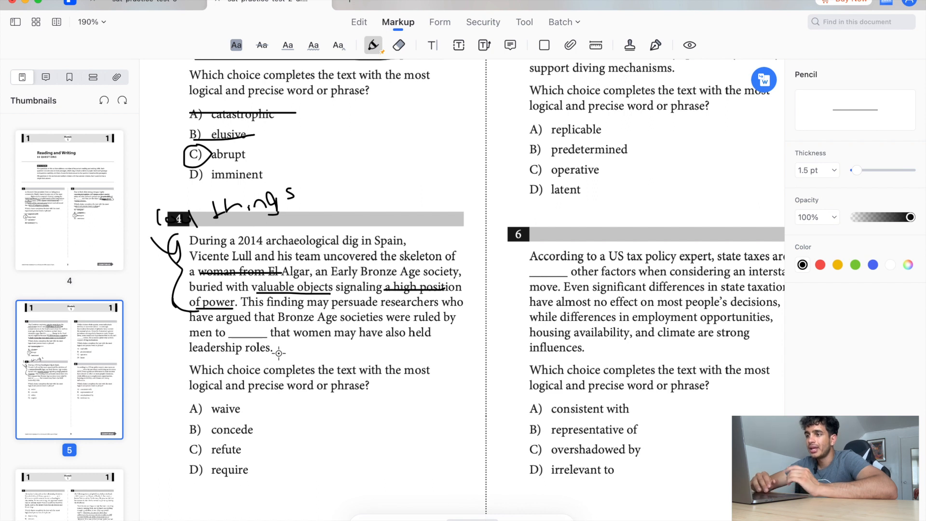
{"action": "mouse_move", "coordinate": [346, 352]}
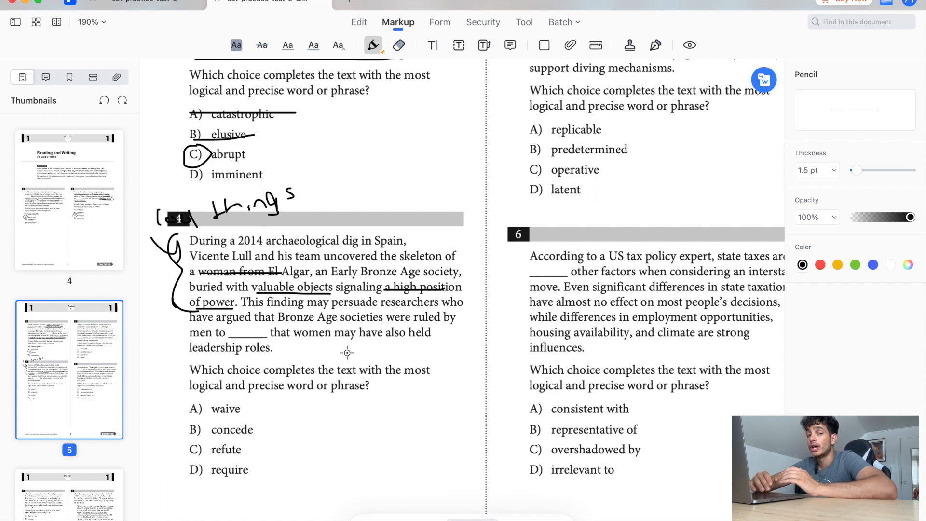
{"action": "mouse_move", "coordinate": [334, 343]}
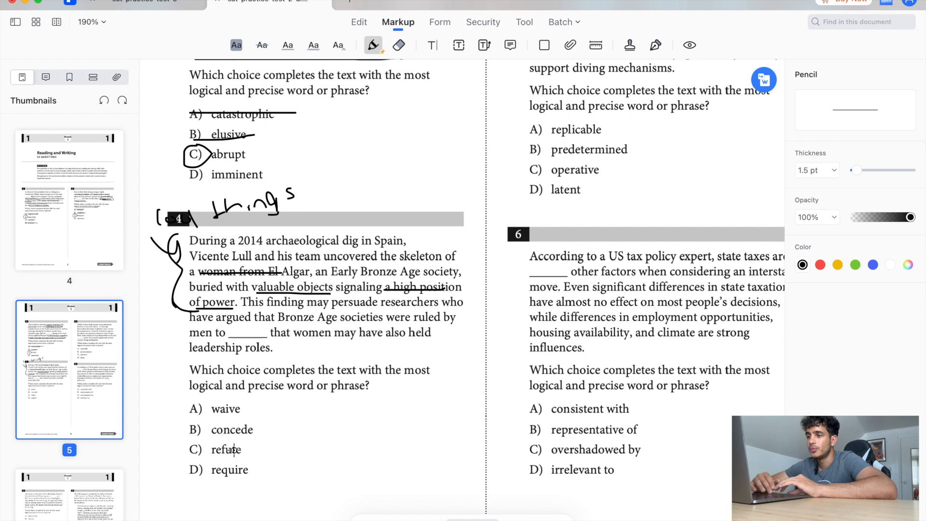
{"action": "left_click_drag", "start_coordinate": [183, 449], "coordinate": [249, 450]}
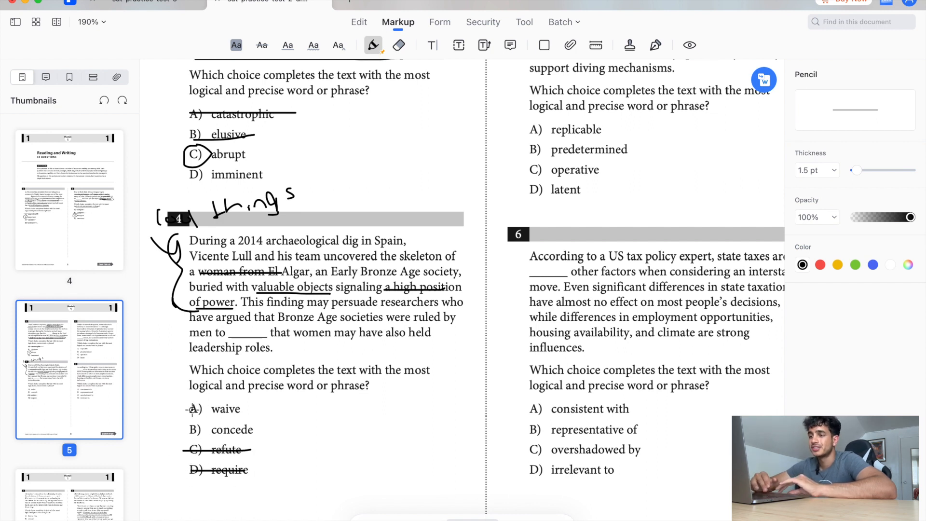
{"action": "left_click_drag", "start_coordinate": [180, 416], "coordinate": [207, 443]}
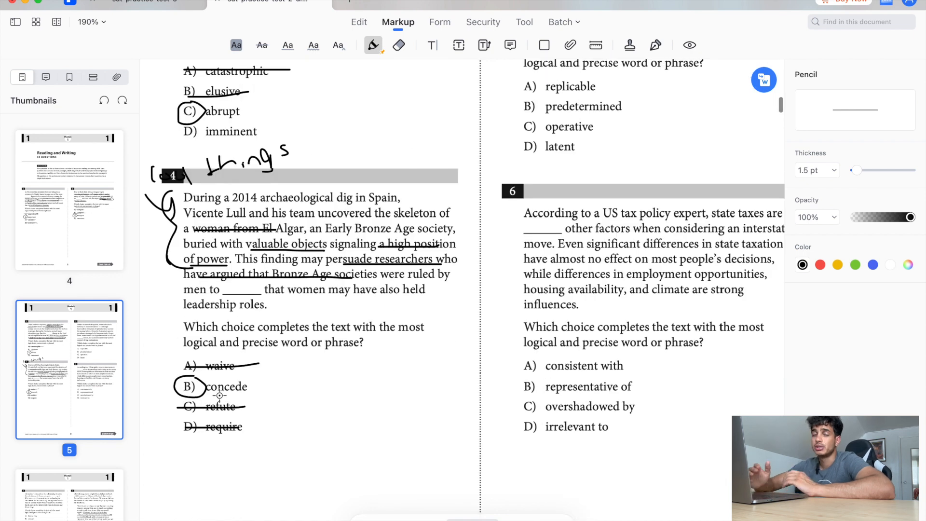
{"action": "left_click_drag", "start_coordinate": [201, 365], "coordinate": [258, 364]}
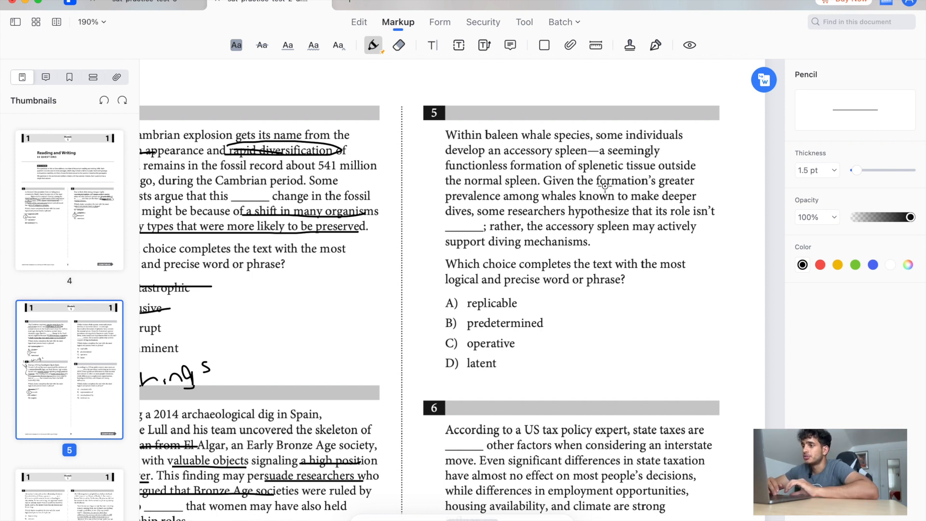
- Underline the splenetic tissue and accessory spleen phrases in question 5, and circle 'actively'
{"action": "left_click_drag", "start_coordinate": [534, 171], "coordinate": [695, 171]}
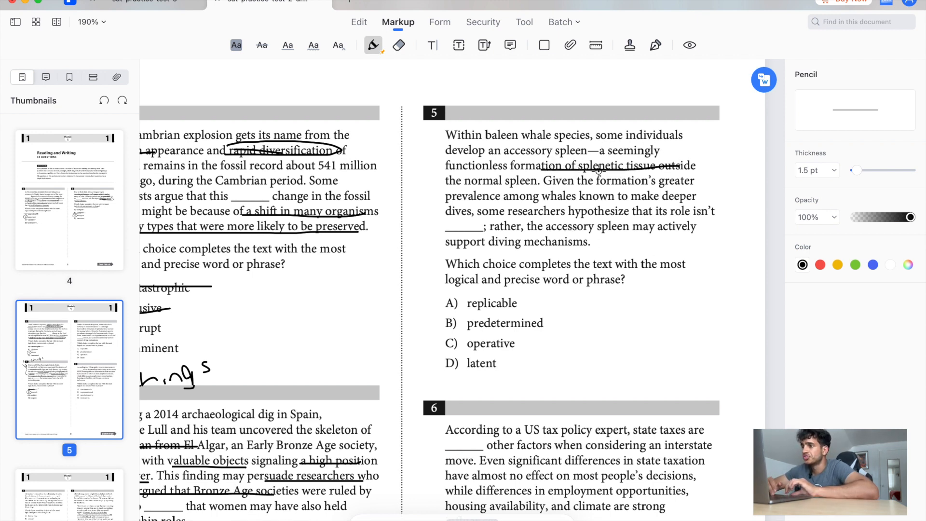
{"action": "left_click_drag", "start_coordinate": [446, 188], "coordinate": [544, 188]}
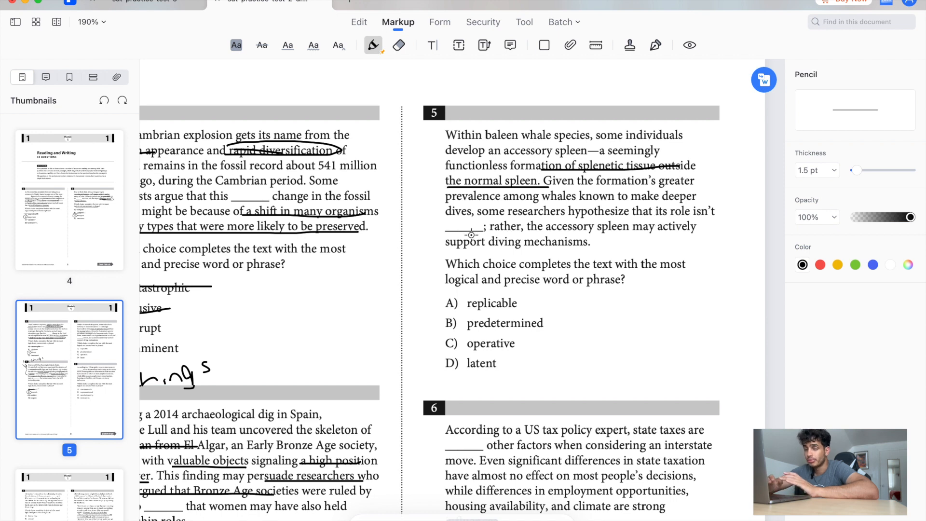
{"action": "mouse_move", "coordinate": [582, 234]}
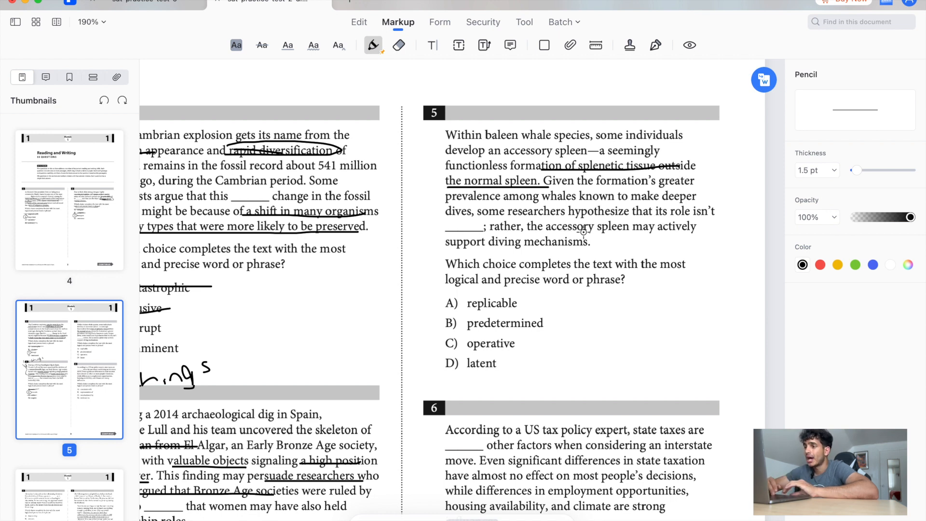
{"action": "mouse_move", "coordinate": [553, 232]}
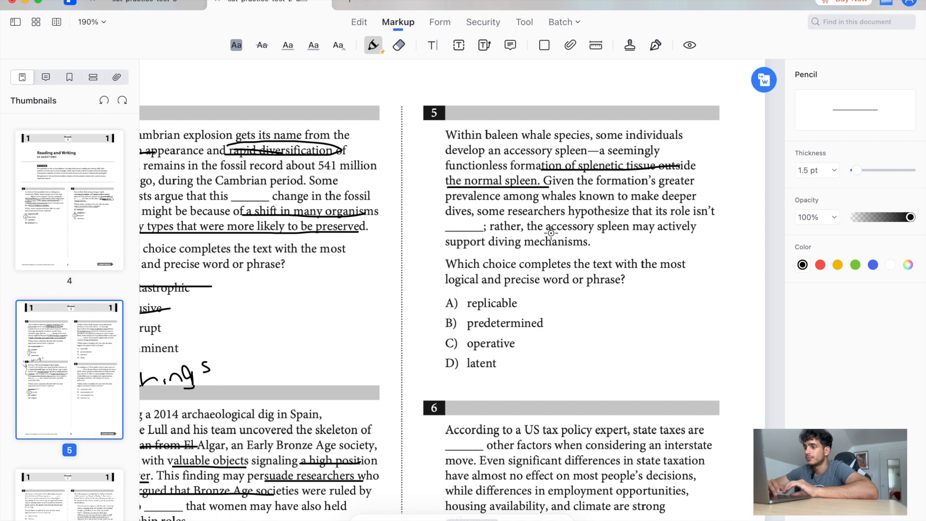
{"action": "left_click_drag", "start_coordinate": [547, 234], "coordinate": [621, 233]}
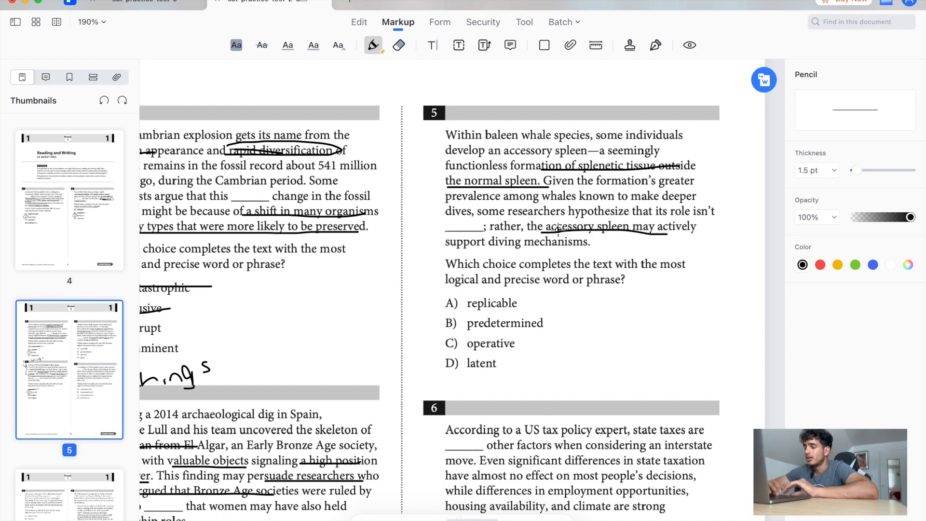
{"action": "left_click_drag", "start_coordinate": [543, 231], "coordinate": [703, 231]}
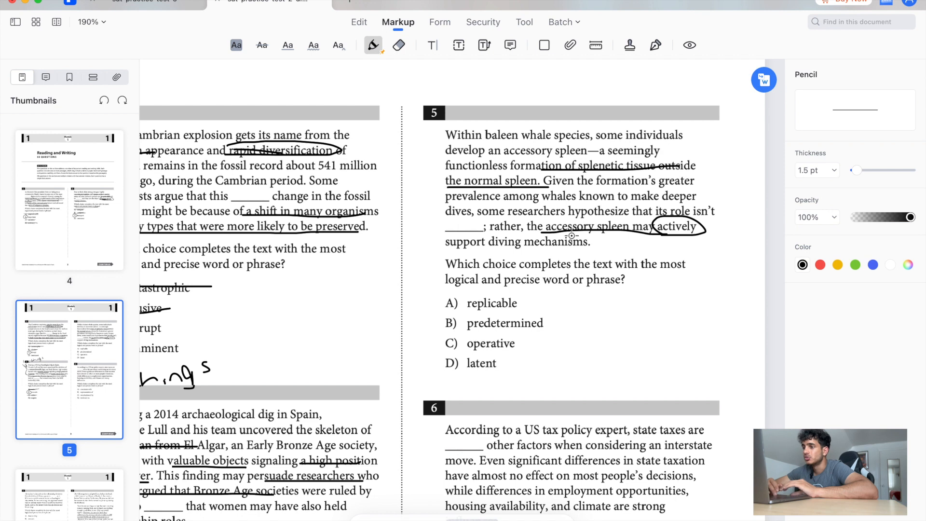
{"action": "left_click_drag", "start_coordinate": [440, 303], "coordinate": [535, 303]}
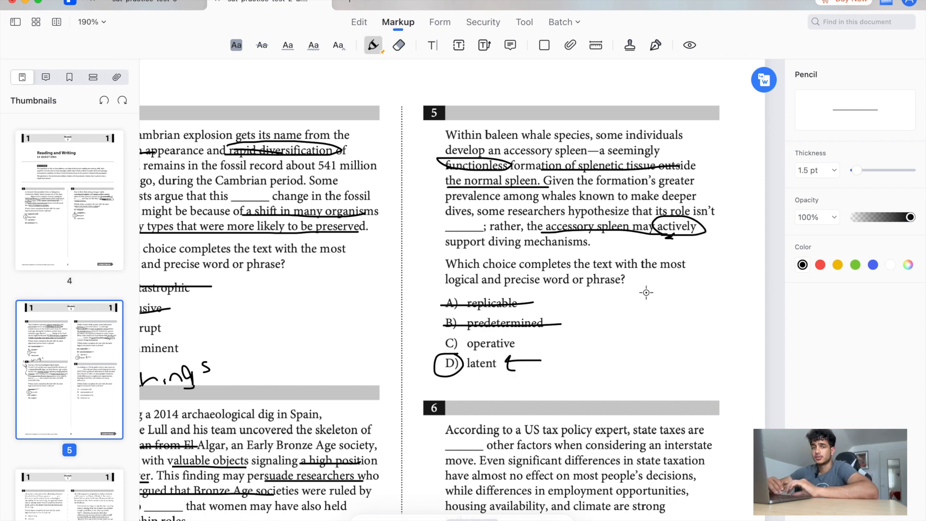
- Underline 'almost no effect on most people's decisions', bracket the next sentence, and mark choice D 'irrelevant to'
{"action": "scroll", "scroll_direction": "down", "scroll_amount": 3}
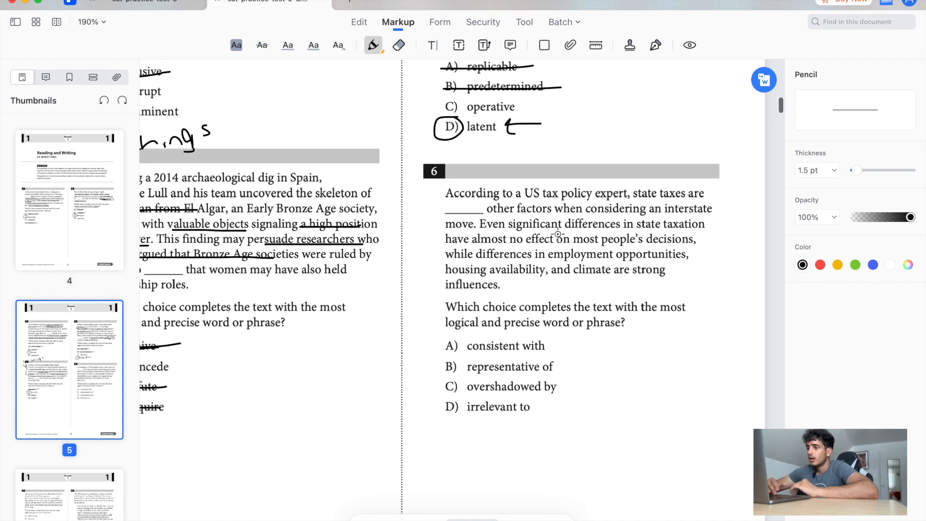
{"action": "mouse_move", "coordinate": [570, 203]}
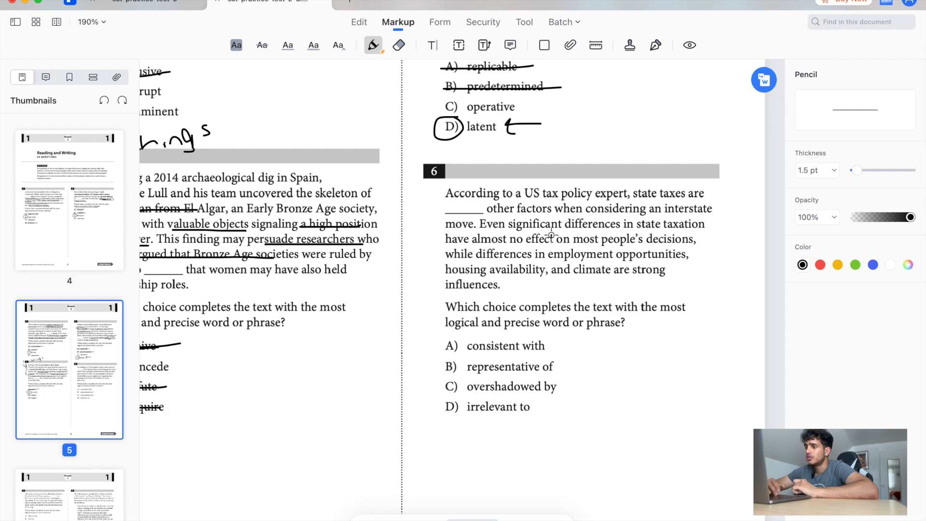
{"action": "mouse_move", "coordinate": [474, 257]}
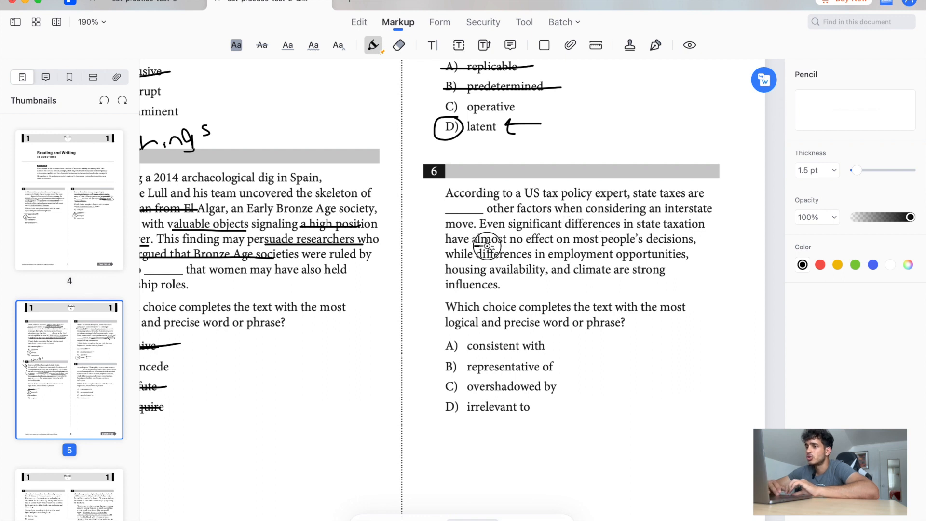
{"action": "left_click_drag", "start_coordinate": [473, 243], "coordinate": [696, 243]}
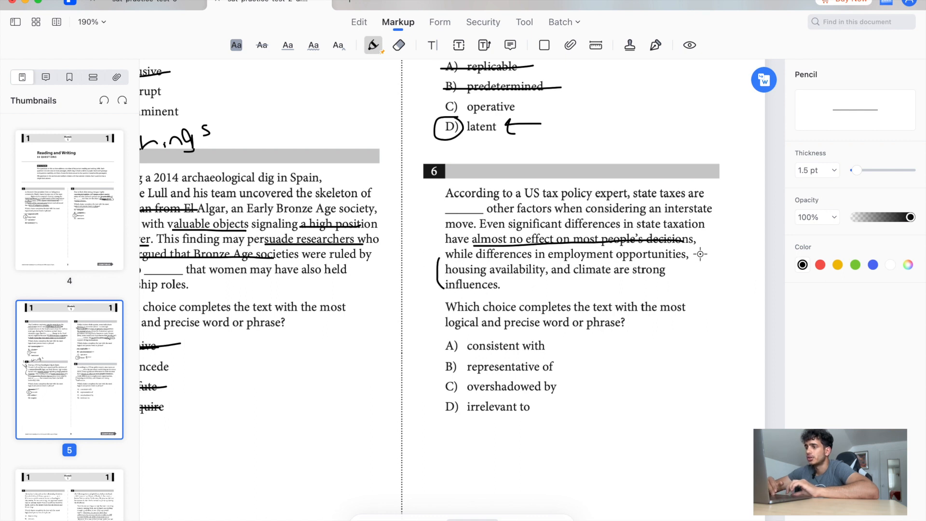
{"action": "left_click_drag", "start_coordinate": [700, 248], "coordinate": [697, 290]}
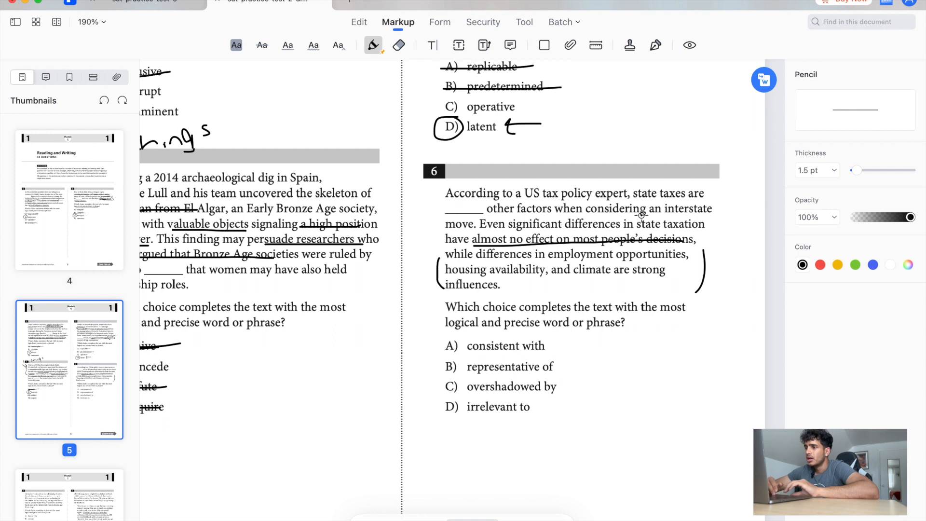
{"action": "mouse_move", "coordinate": [514, 401]}
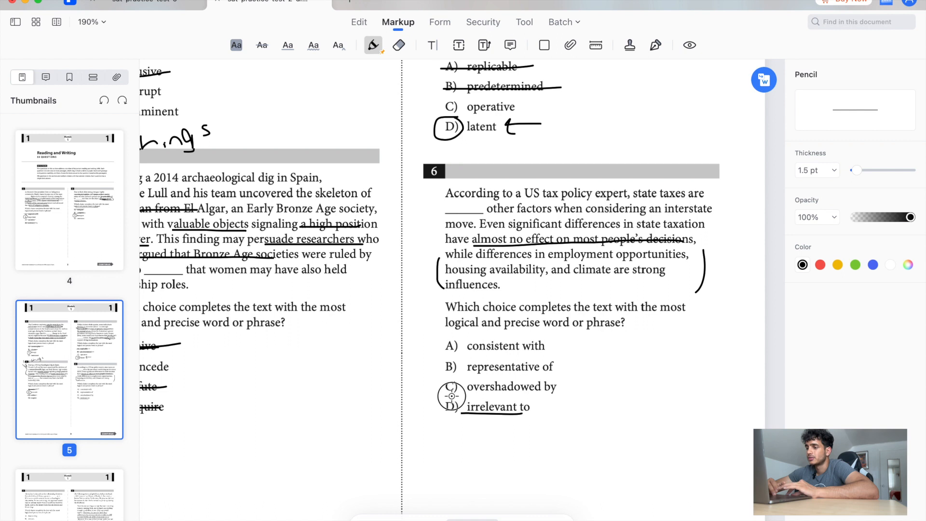
{"action": "left_click_drag", "start_coordinate": [450, 395], "coordinate": [450, 407]}
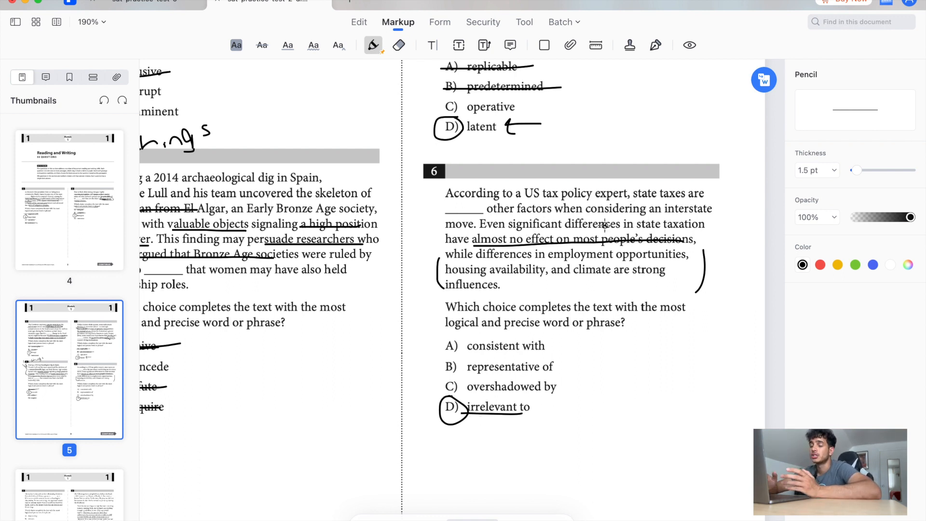
{"action": "left_click_drag", "start_coordinate": [709, 260], "coordinate": [703, 283]}
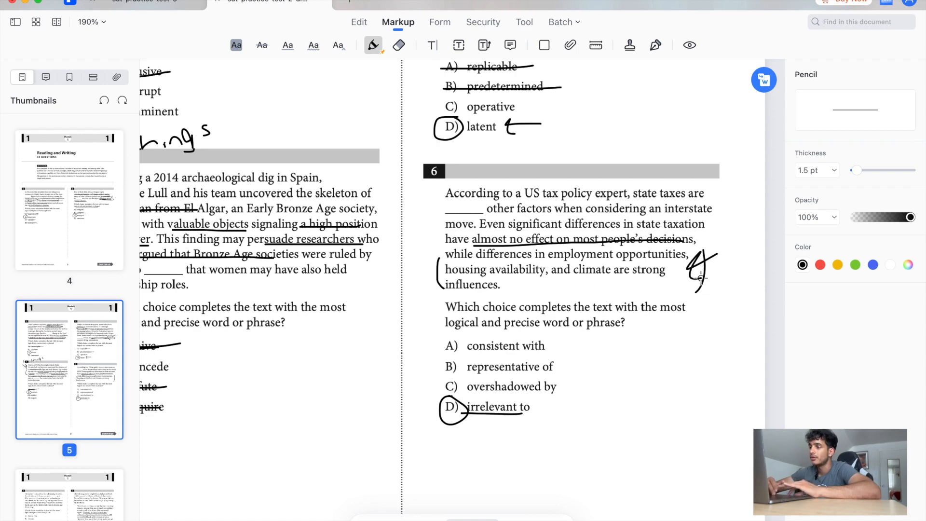
- Underline 'recent archaeological discoveries' and 'recent finds of additional hominid' in question 7
{"action": "scroll", "scroll_direction": "down", "scroll_amount": 3}
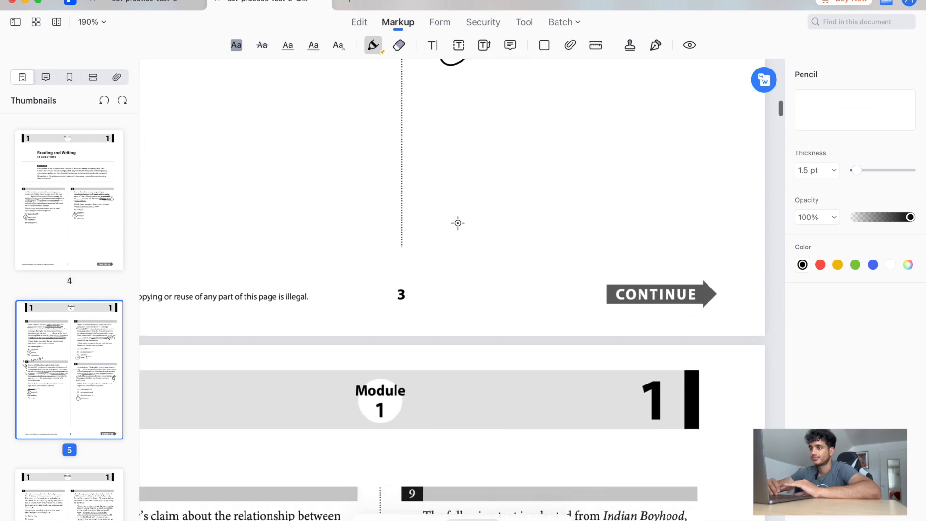
{"action": "scroll", "scroll_direction": "down", "scroll_amount": 3}
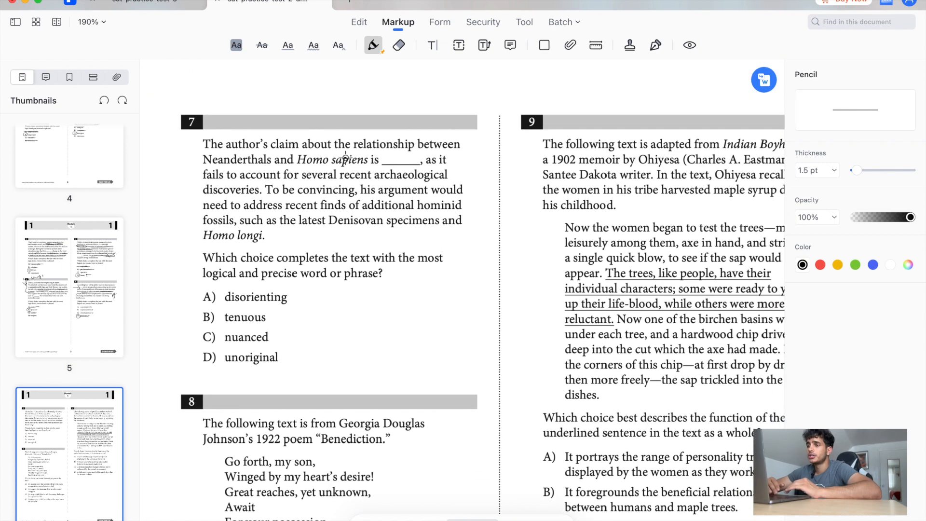
{"action": "mouse_move", "coordinate": [276, 162]}
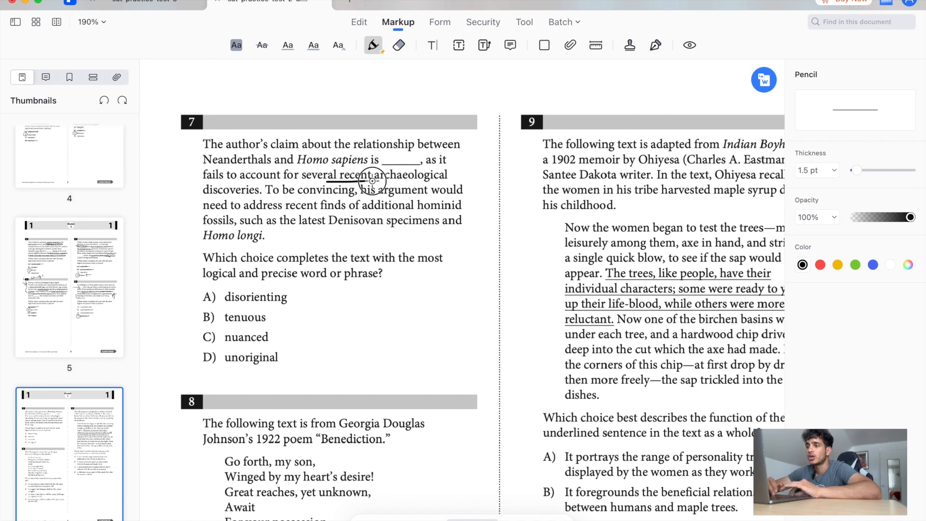
{"action": "left_click_drag", "start_coordinate": [334, 175], "coordinate": [448, 176]}
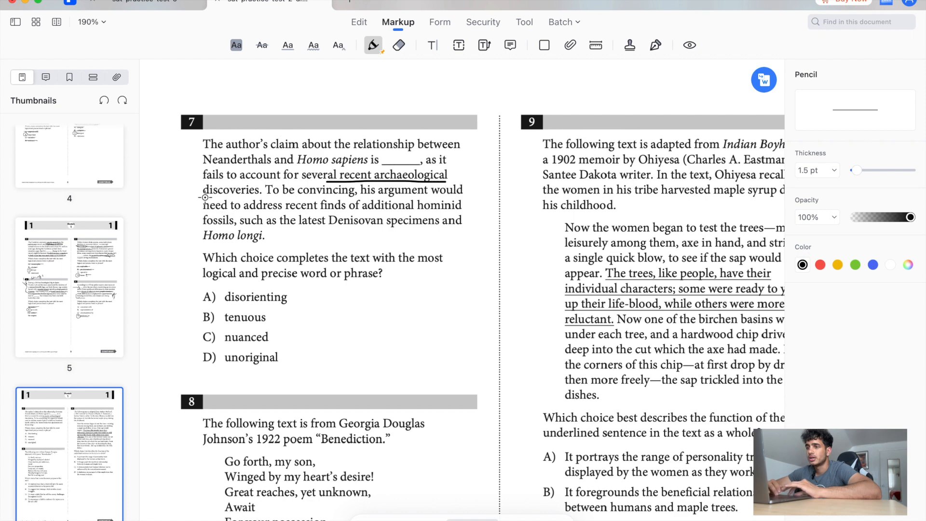
{"action": "left_click_drag", "start_coordinate": [203, 190], "coordinate": [251, 190]}
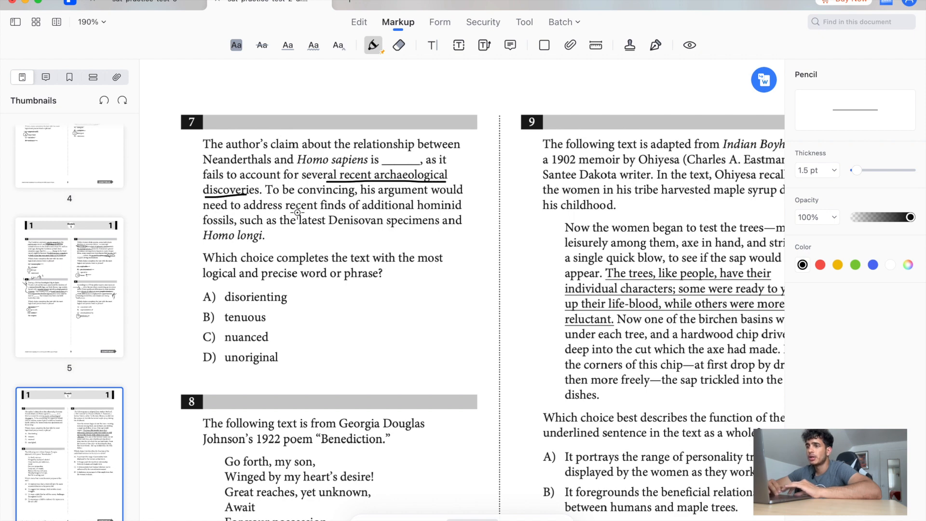
{"action": "left_click_drag", "start_coordinate": [290, 211], "coordinate": [461, 211]}
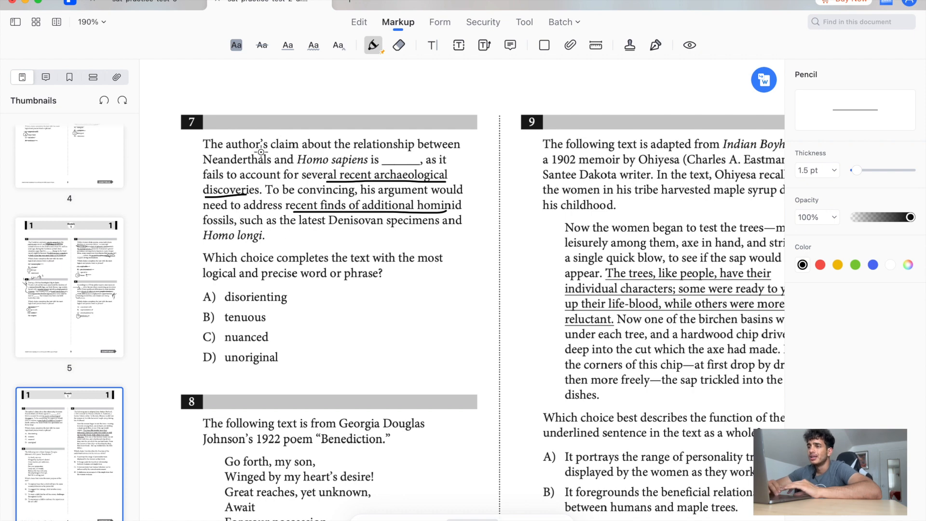
{"action": "mouse_move", "coordinate": [375, 152]}
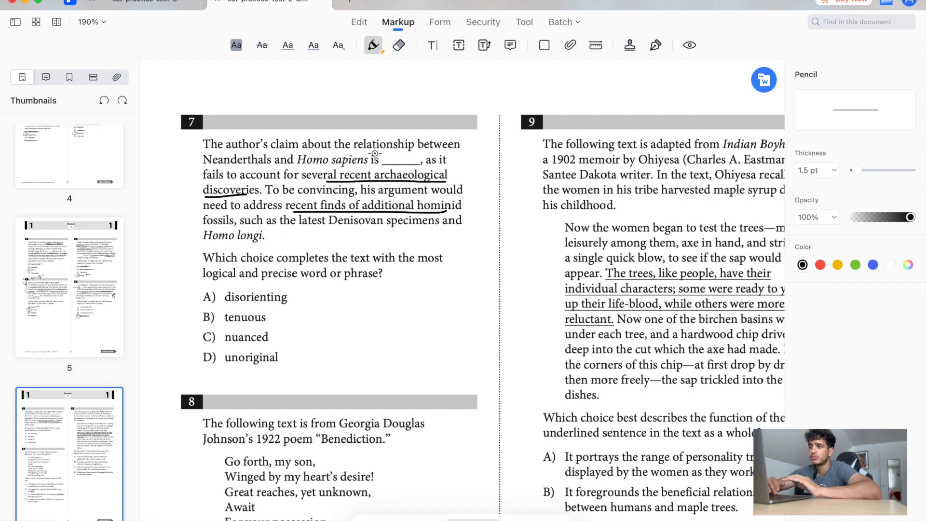
{"action": "mouse_move", "coordinate": [270, 195]}
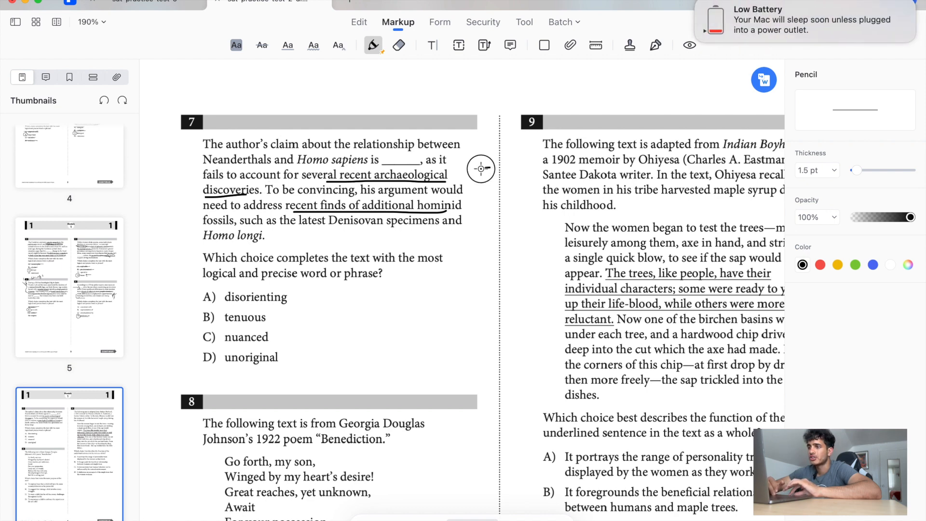
- Draw an arrow to the underlined phrase, strike out D 'unoriginal', and circle C
{"action": "left_click_drag", "start_coordinate": [493, 163], "coordinate": [461, 177]}
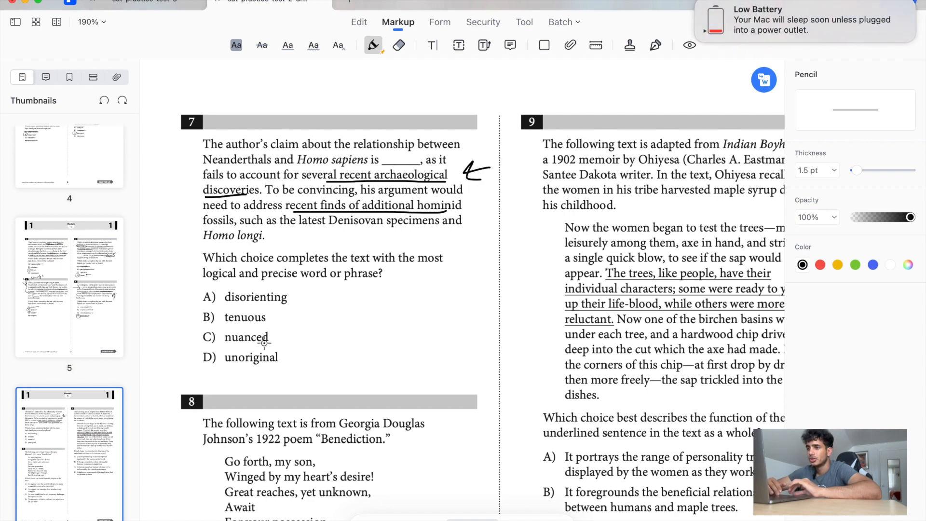
{"action": "mouse_move", "coordinate": [200, 325]}
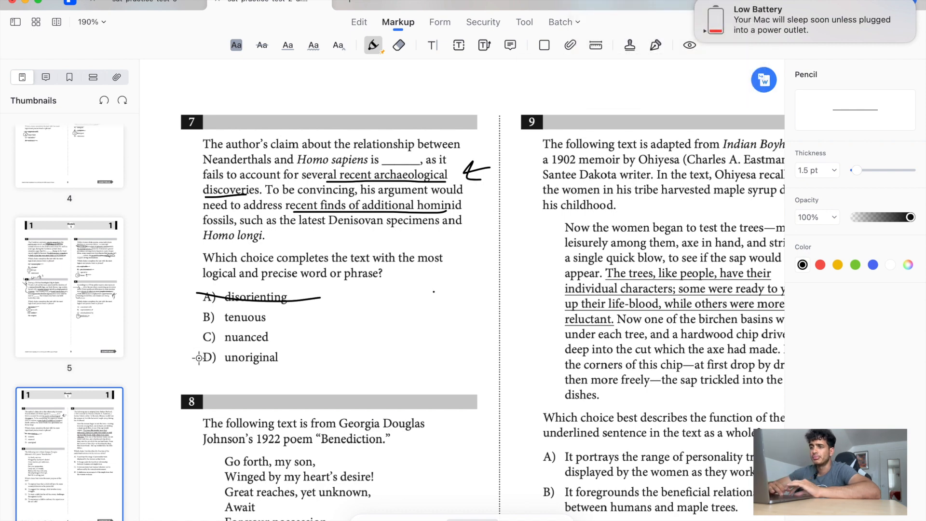
{"action": "left_click_drag", "start_coordinate": [200, 357], "coordinate": [323, 357]}
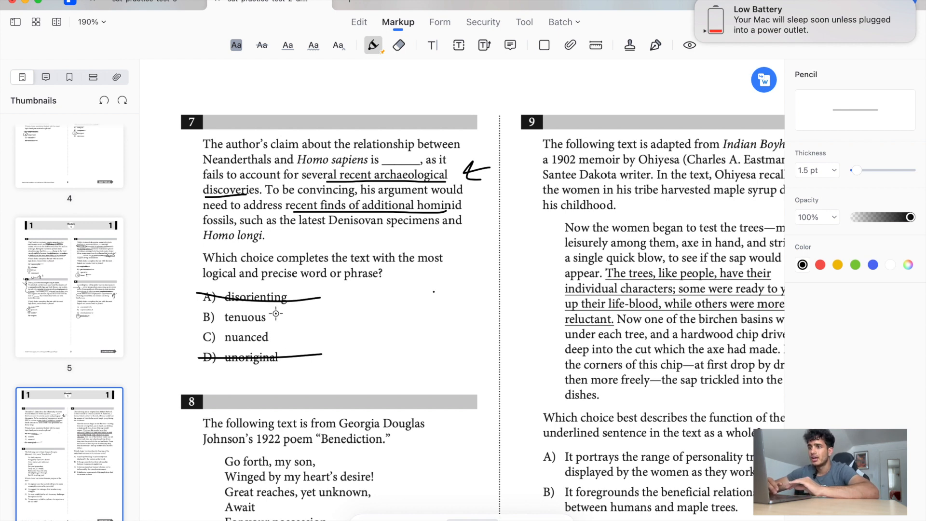
{"action": "mouse_move", "coordinate": [250, 345]}
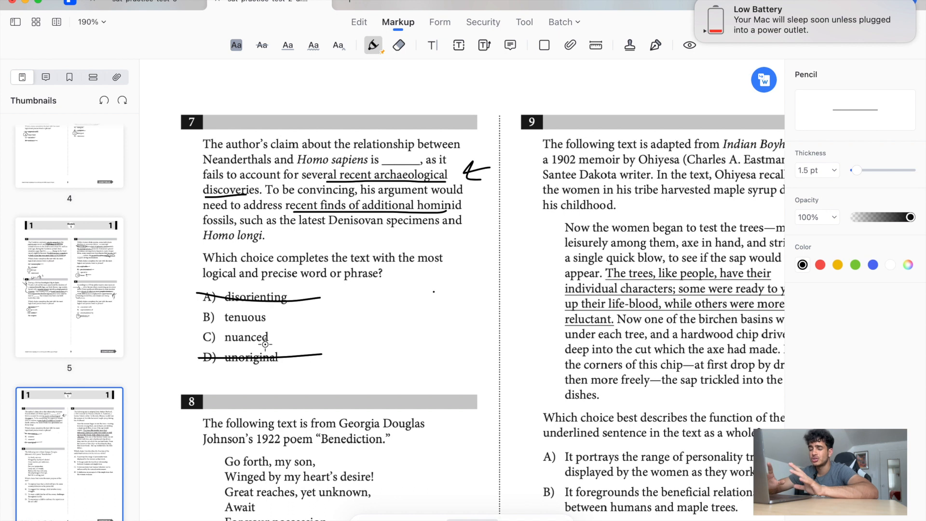
{"action": "mouse_move", "coordinate": [267, 321]}
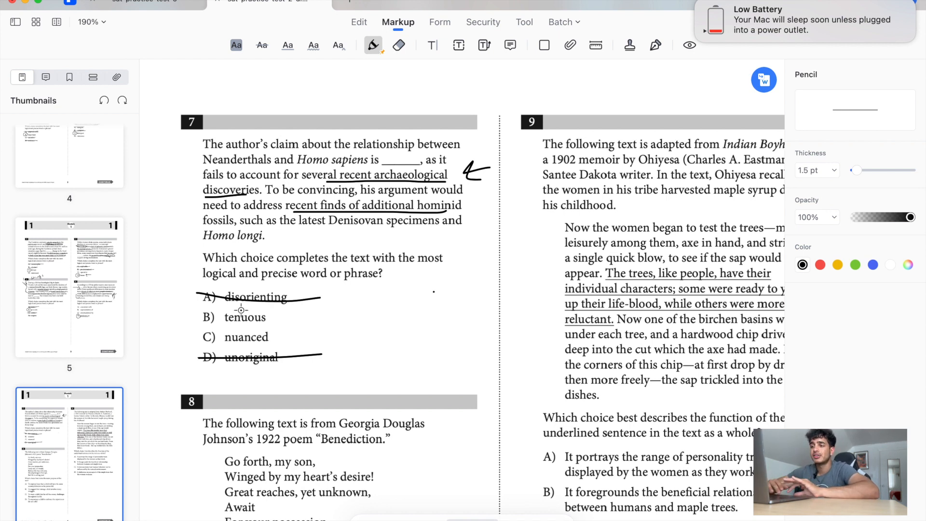
{"action": "left_click_drag", "start_coordinate": [201, 328], "coordinate": [218, 346]}
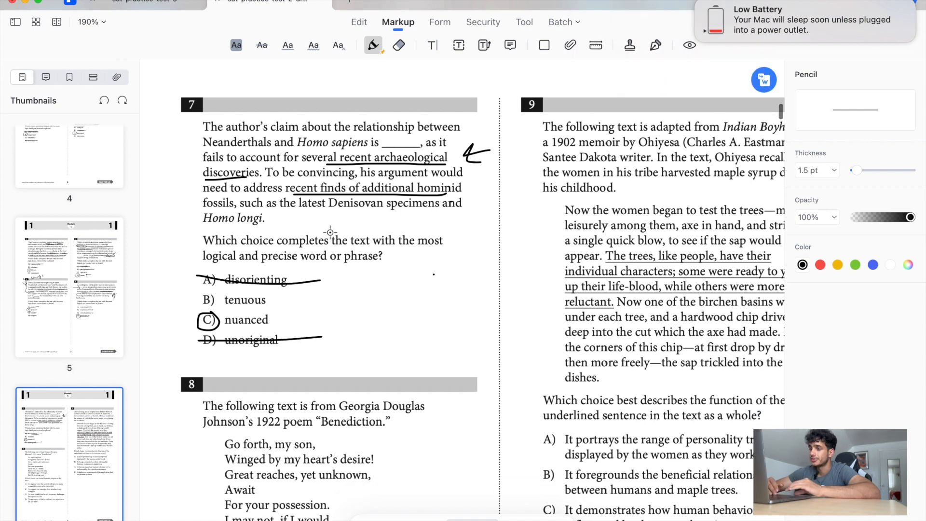
- Underline the poem's closing line 'But life is calling you!' in question 8
{"action": "scroll", "scroll_direction": "down", "scroll_amount": 3}
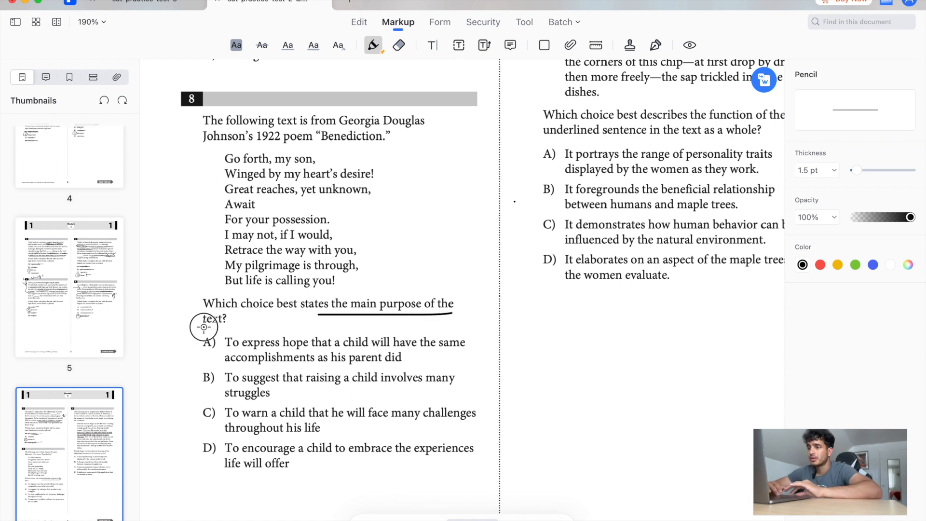
{"action": "mouse_move", "coordinate": [343, 181]}
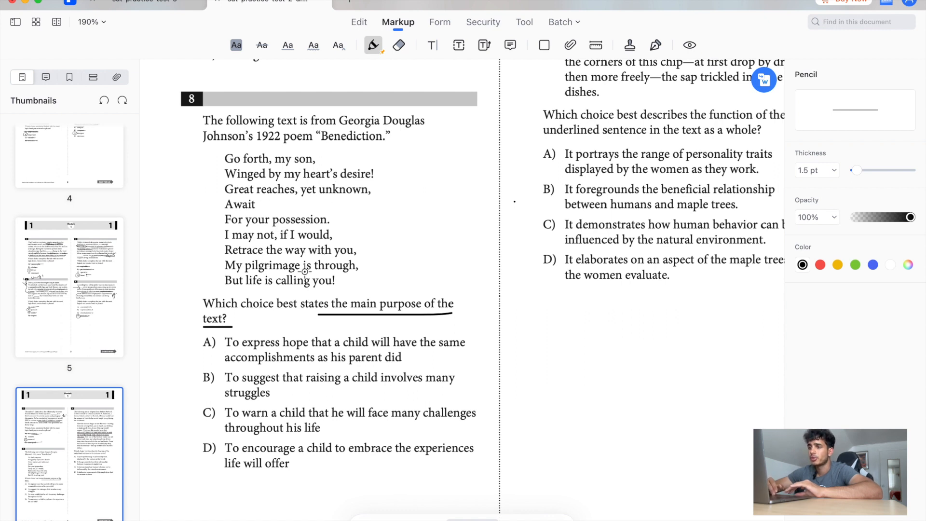
{"action": "left_click_drag", "start_coordinate": [223, 290], "coordinate": [332, 290]}
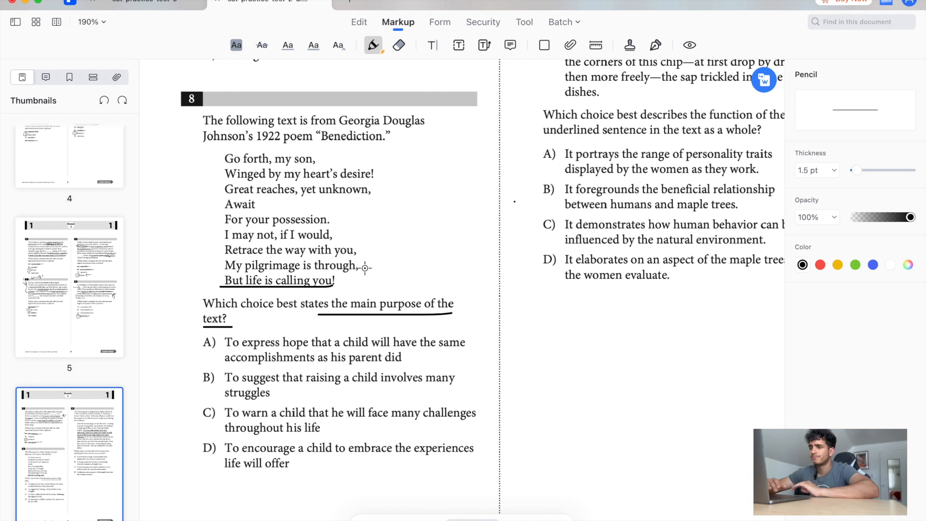
{"action": "mouse_move", "coordinate": [413, 358]}
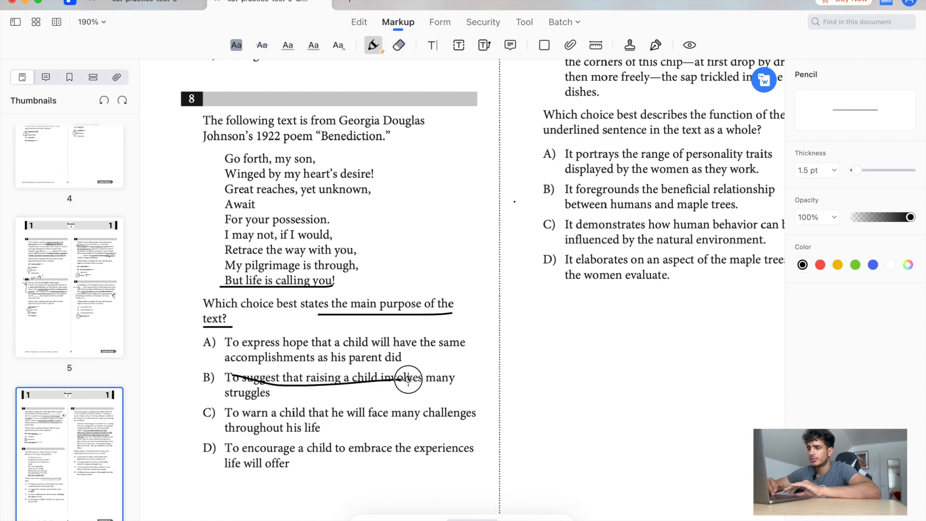
{"action": "mouse_move", "coordinate": [339, 433]}
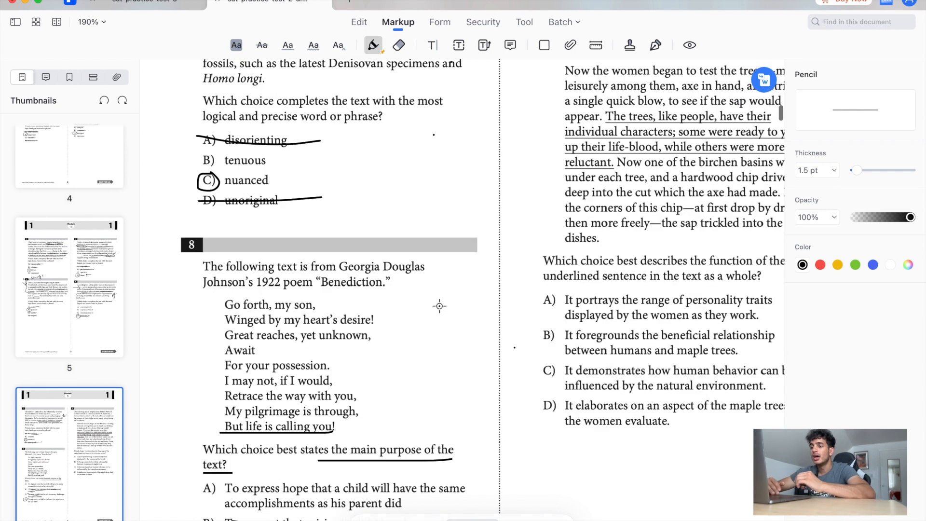
- Strike out choice C, circle D in question 9, and scroll on to the next page
{"action": "scroll", "scroll_direction": "down", "scroll_amount": 3}
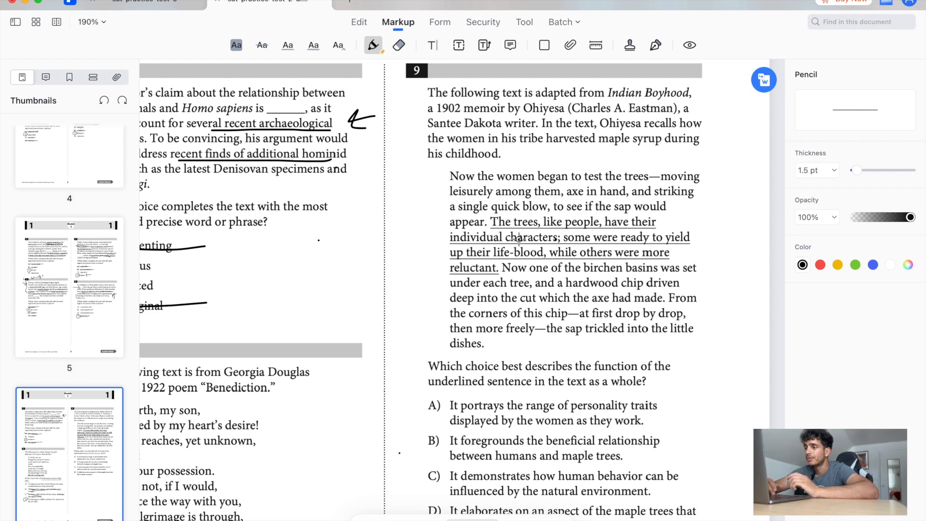
{"action": "mouse_move", "coordinate": [556, 250]}
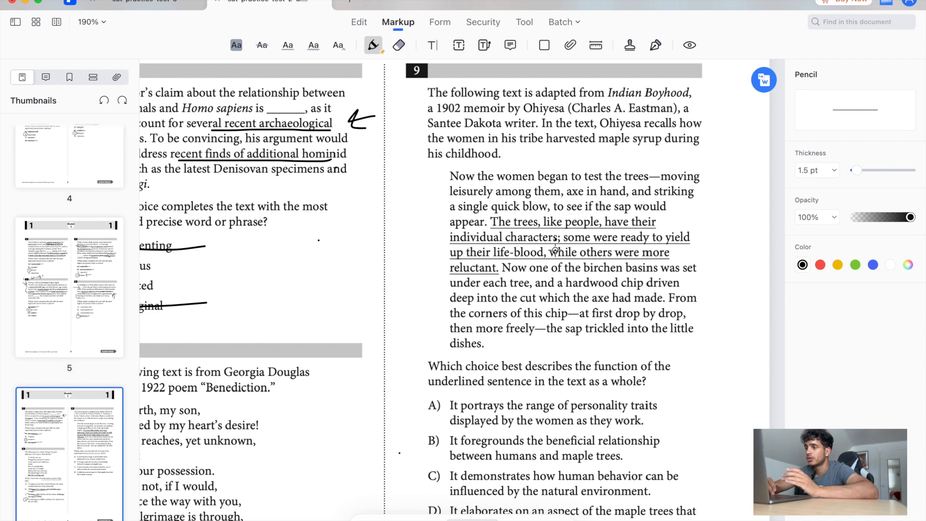
{"action": "scroll", "scroll_direction": "down", "scroll_amount": 3}
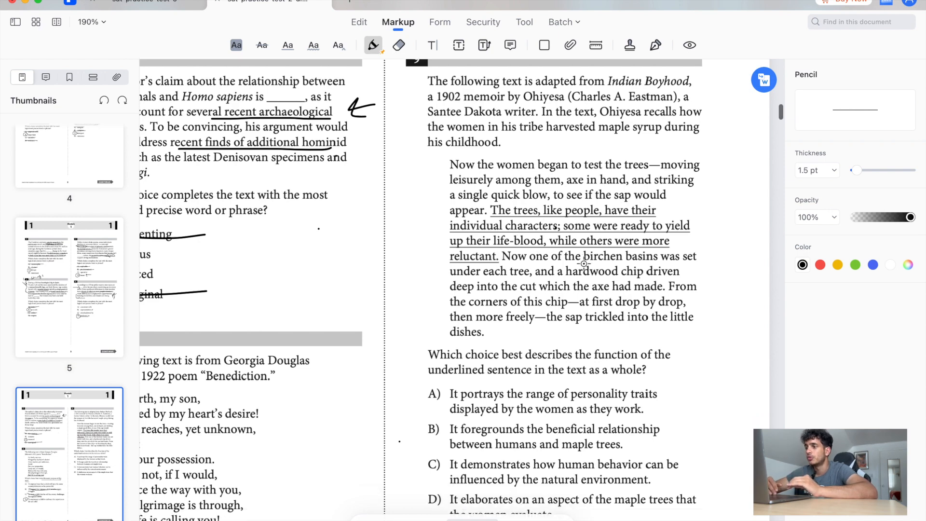
{"action": "scroll", "scroll_direction": "down", "scroll_amount": 3}
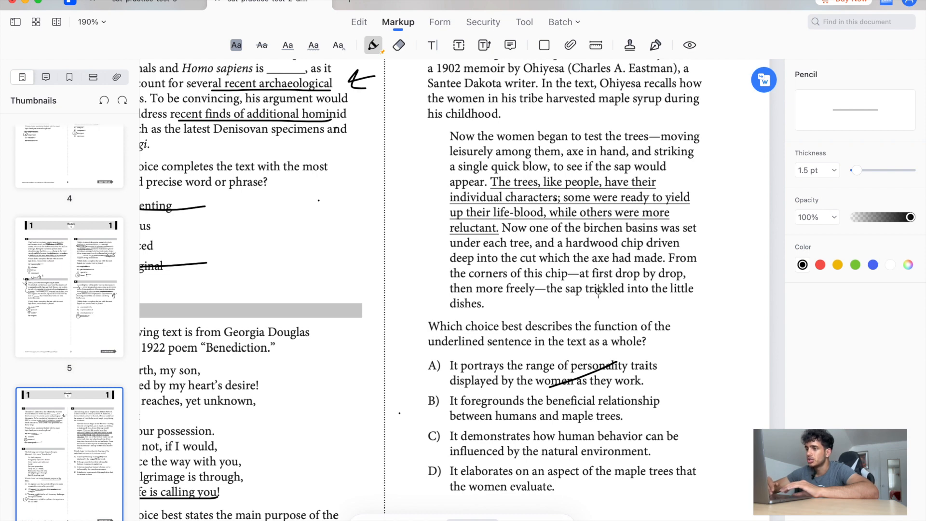
{"action": "mouse_move", "coordinate": [561, 296]}
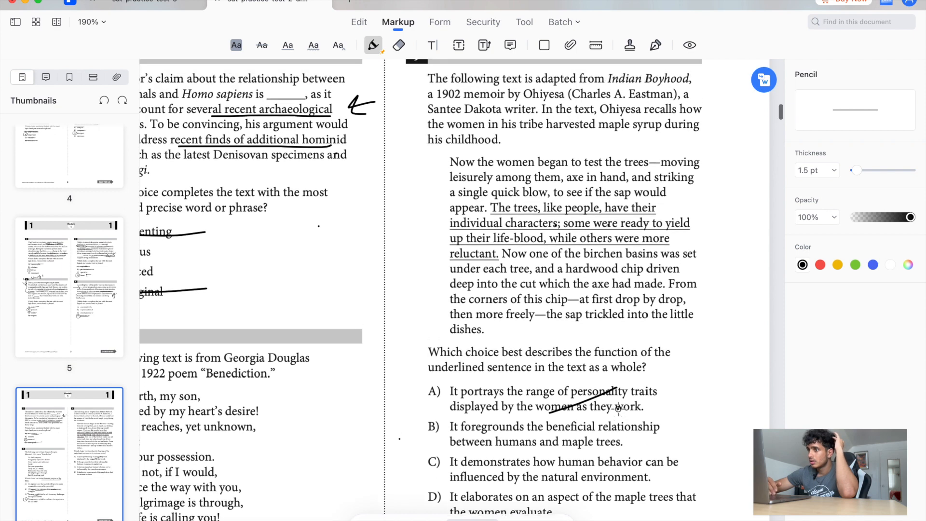
{"action": "scroll", "scroll_direction": "down", "scroll_amount": 3}
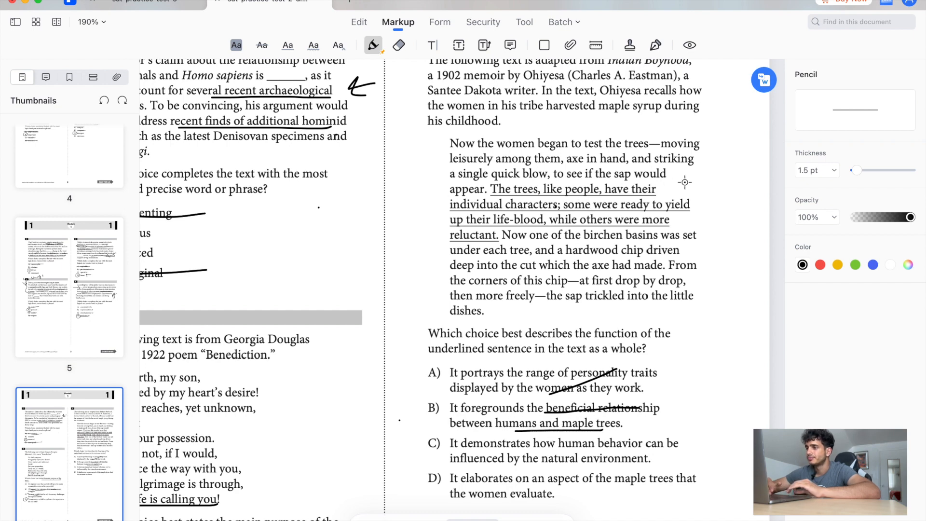
{"action": "left_click_drag", "start_coordinate": [703, 187], "coordinate": [695, 227]}
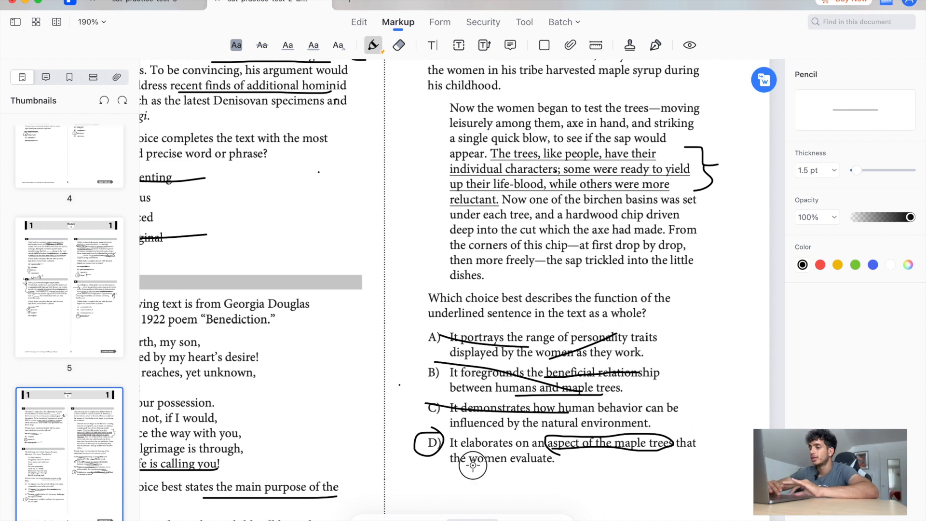
{"action": "left_click_drag", "start_coordinate": [473, 466], "coordinate": [565, 452]}
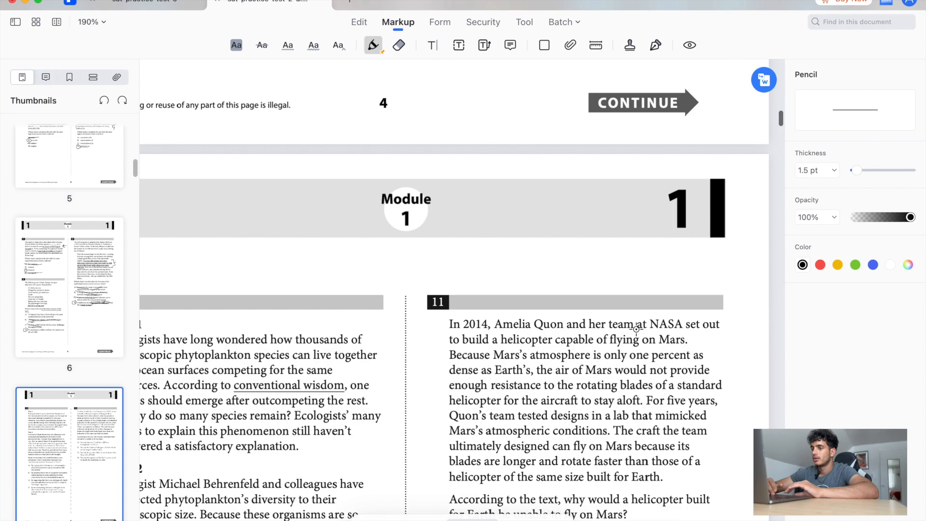
{"action": "scroll", "scroll_direction": "down", "scroll_amount": 3}
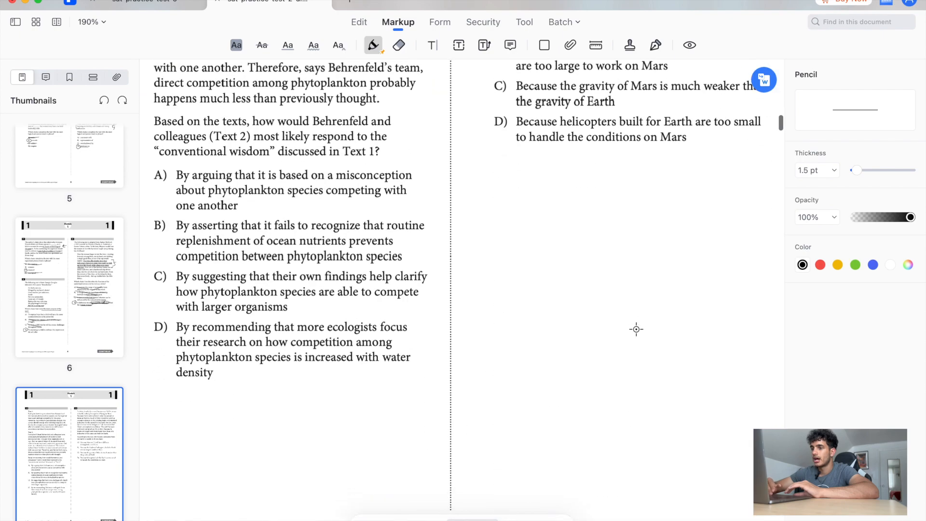